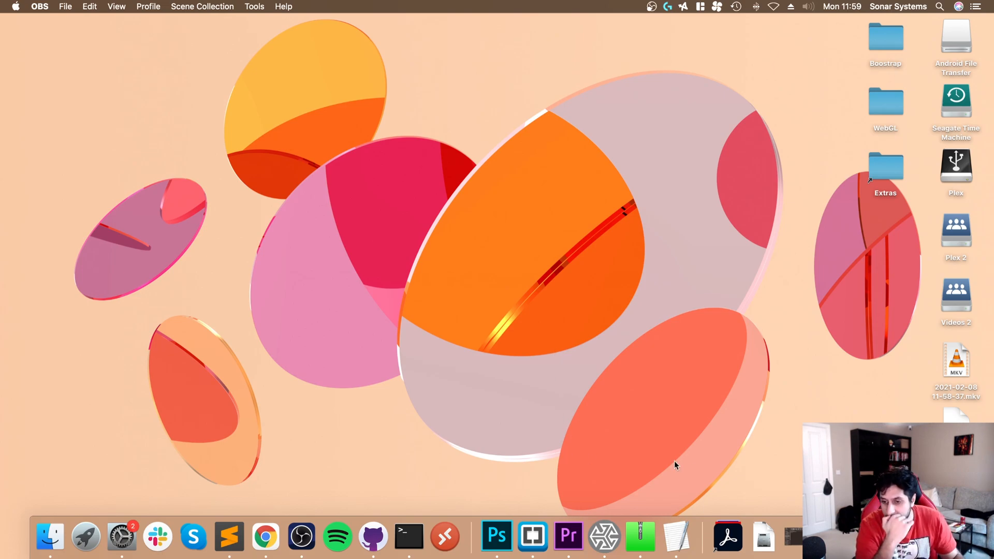
Scroll the Lambda1VR install guide down to its HD textures and models section.
left_click(265, 537)
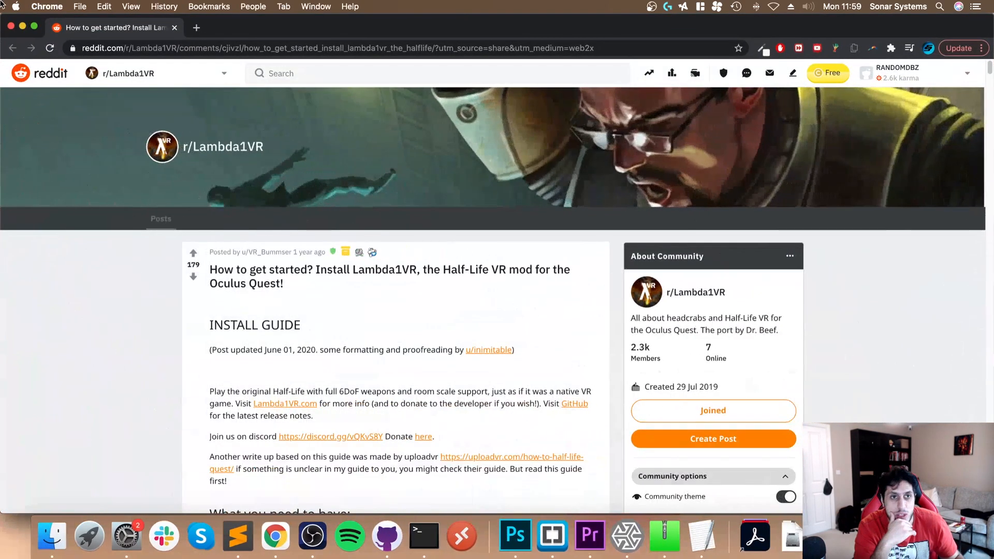
mouse_move(454, 300)
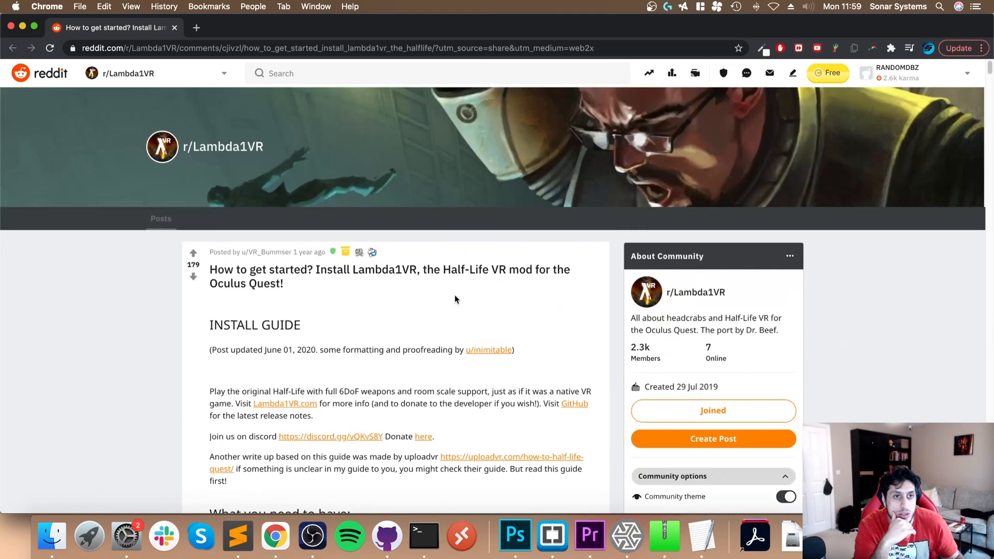
mouse_move(326, 191)
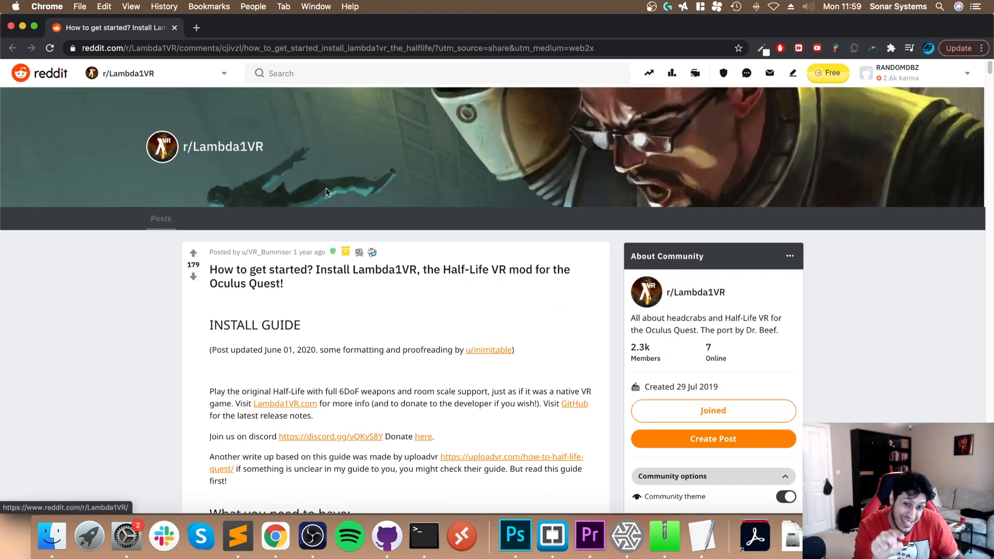
scroll("down", 3)
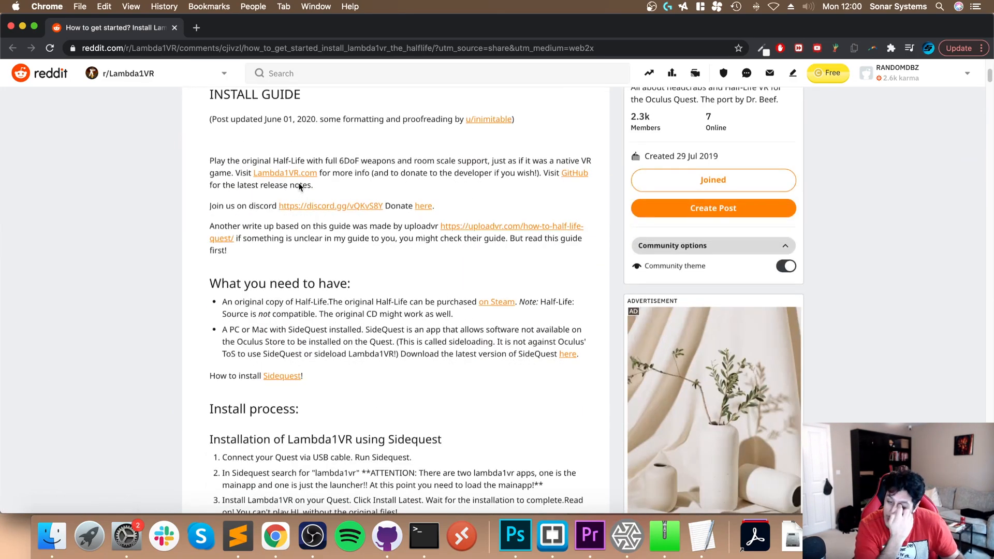
scroll("down", 3)
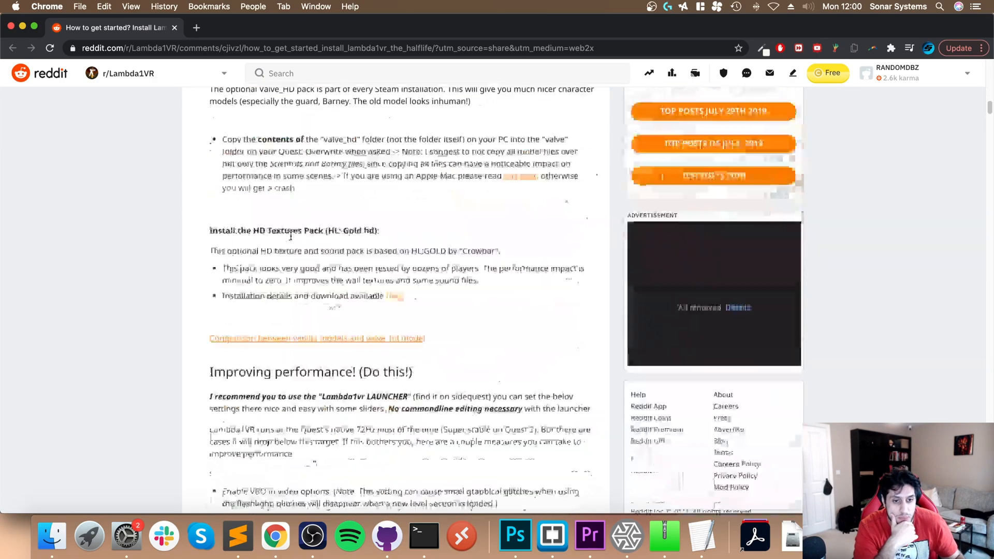
scroll("up", 3)
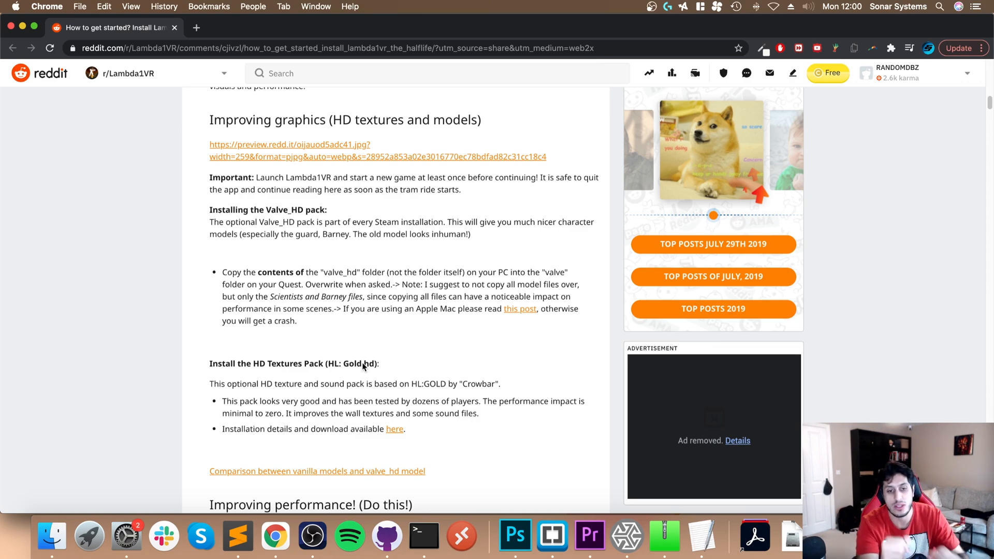
mouse_move(363, 388)
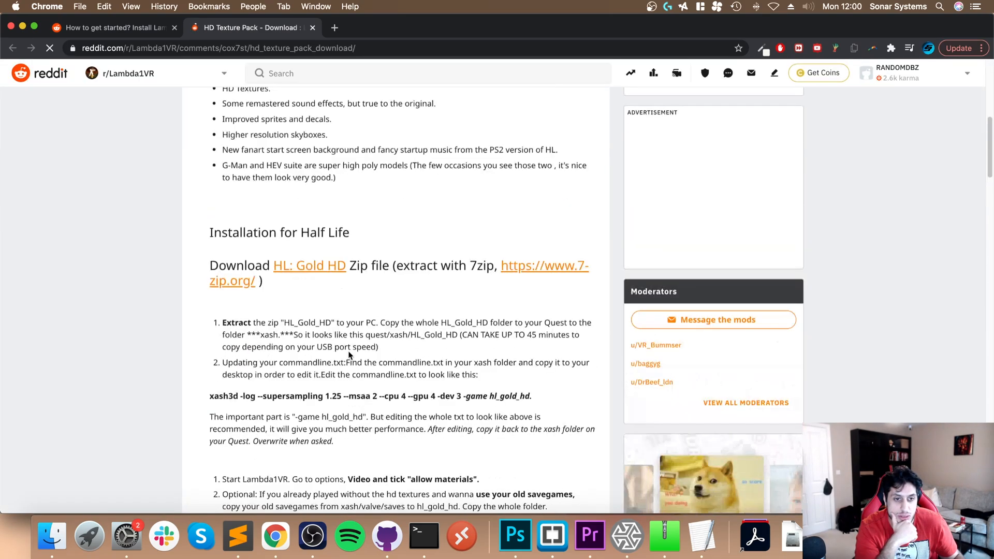
Start downloading the 477 MB hl gold.7z from the HL_Gold_HD Drive folder despite the virus-scan warning.
left_click(309, 265)
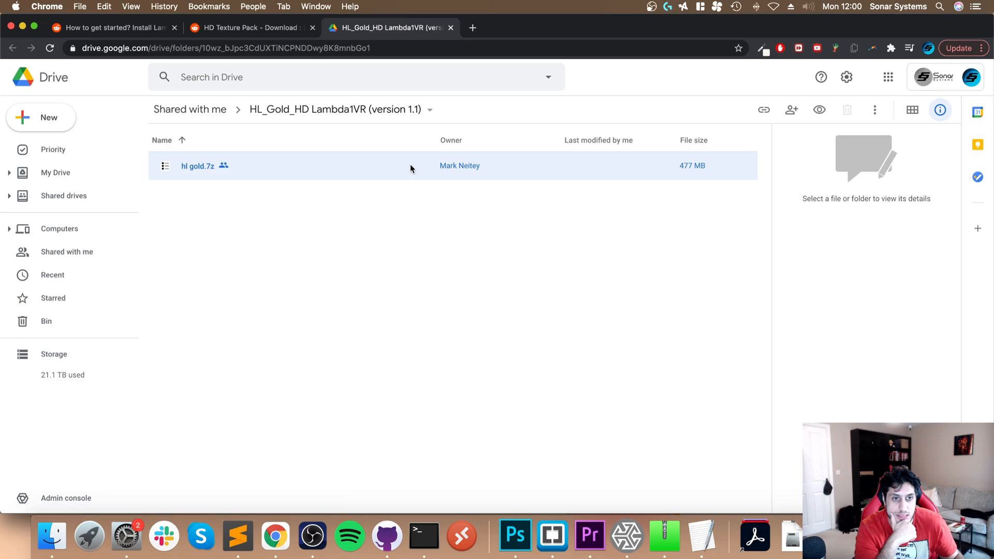
mouse_move(692, 171)
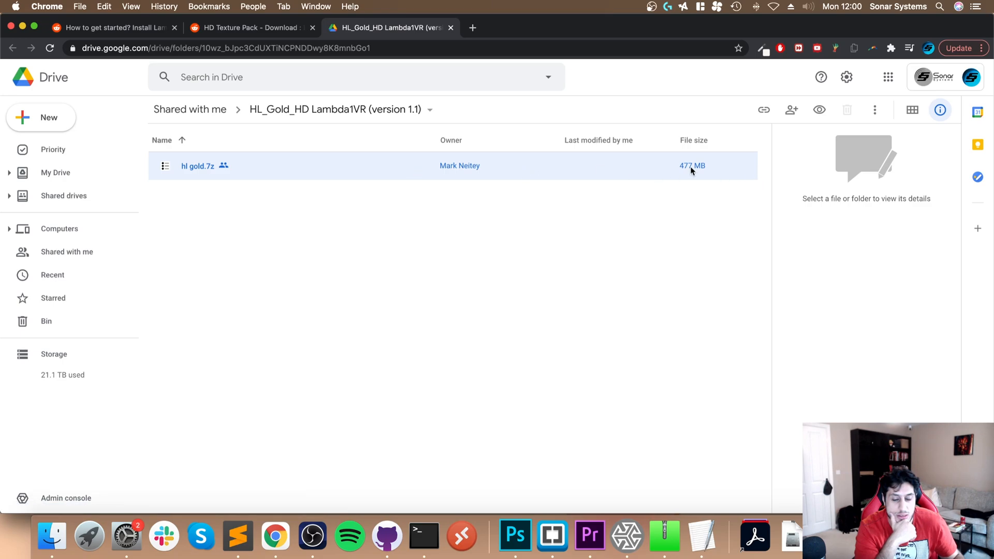
right_click(196, 165)
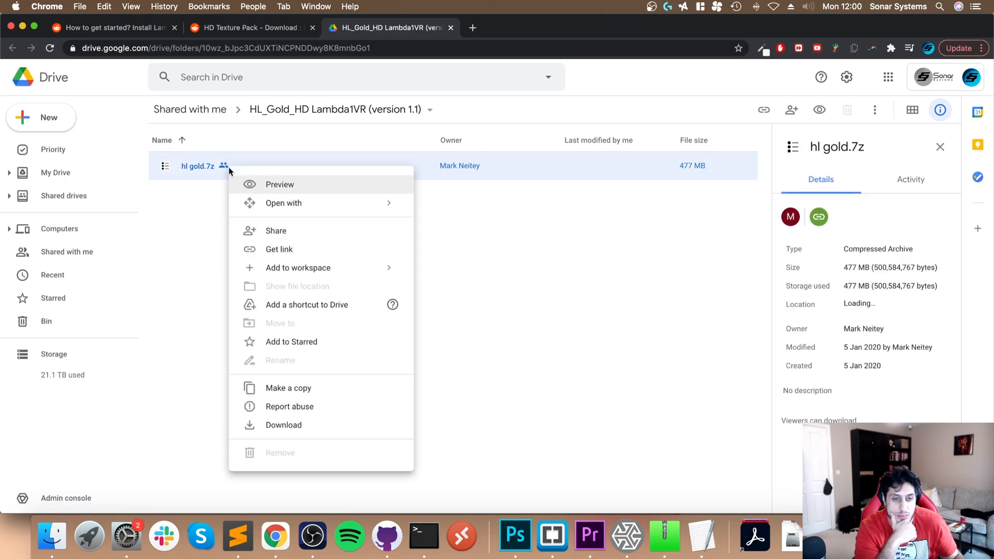
left_click(284, 424)
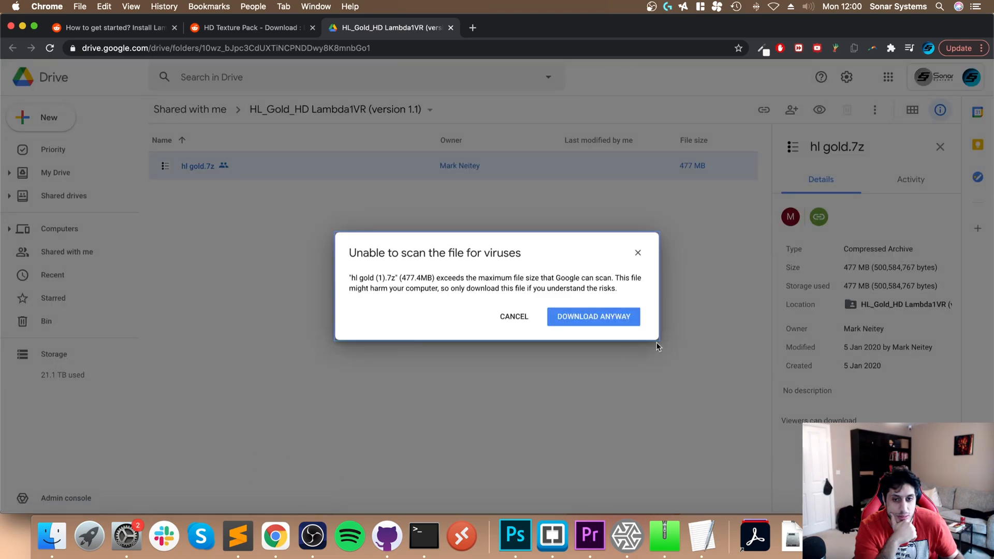
left_click(593, 317)
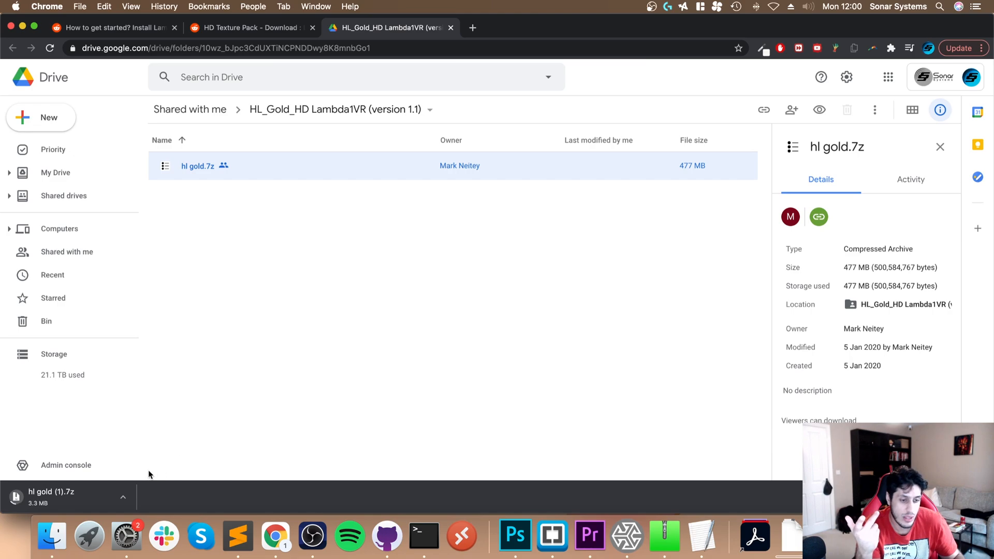
Cancel the running hl gold.7z download from the downloads bar.
left_click(123, 496)
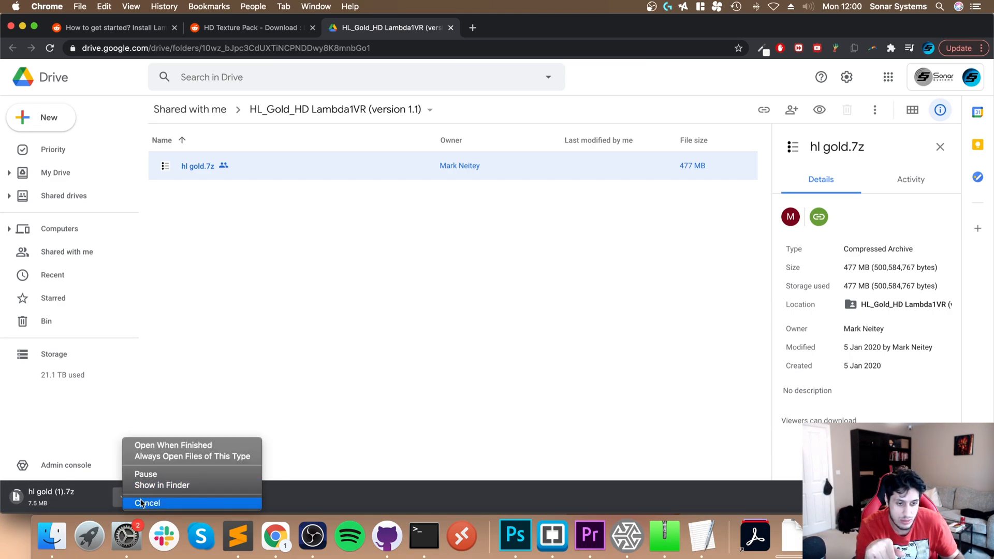
left_click(147, 504)
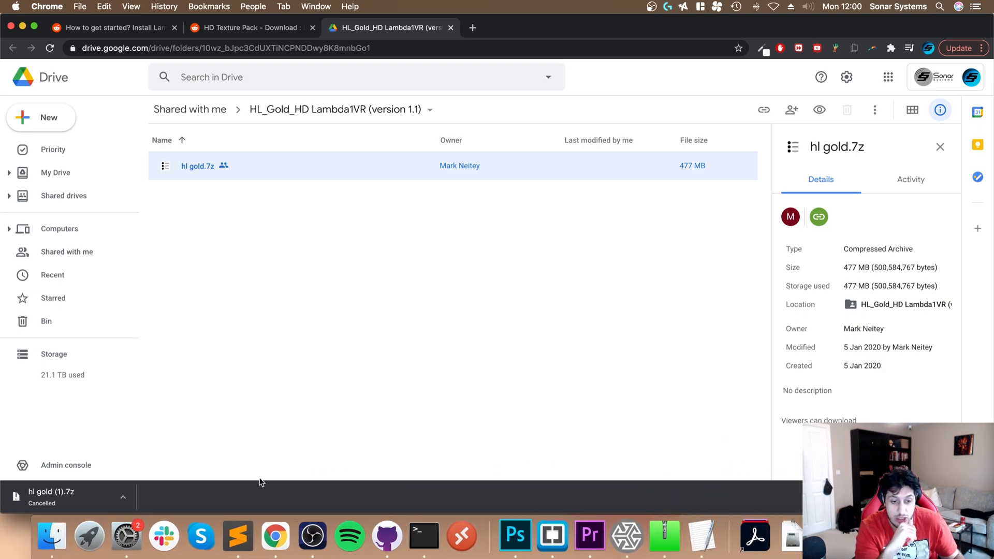
mouse_move(42, 517)
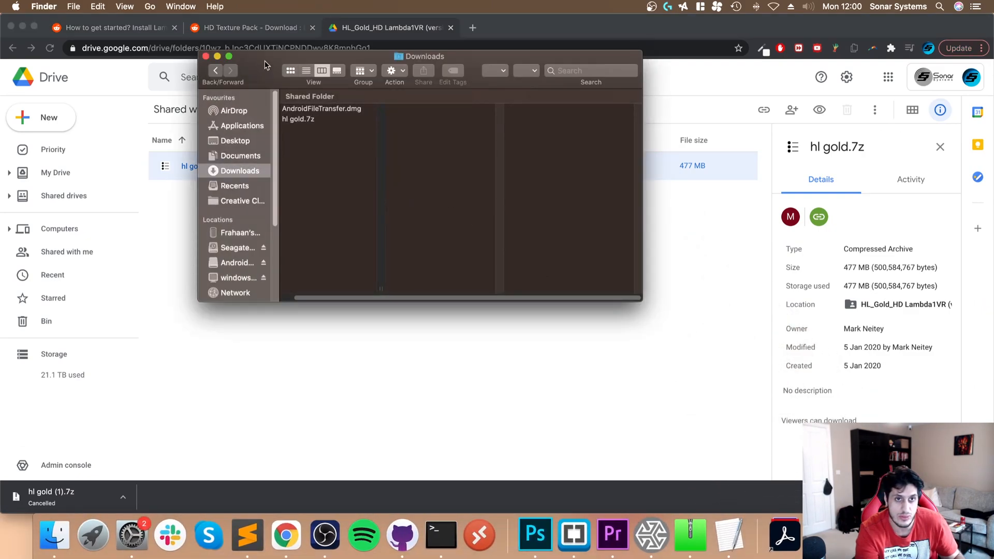
Send hl gold.7z from Downloads to Archive Utility for expanding and bring up a new Chrome tab.
left_click(298, 162)
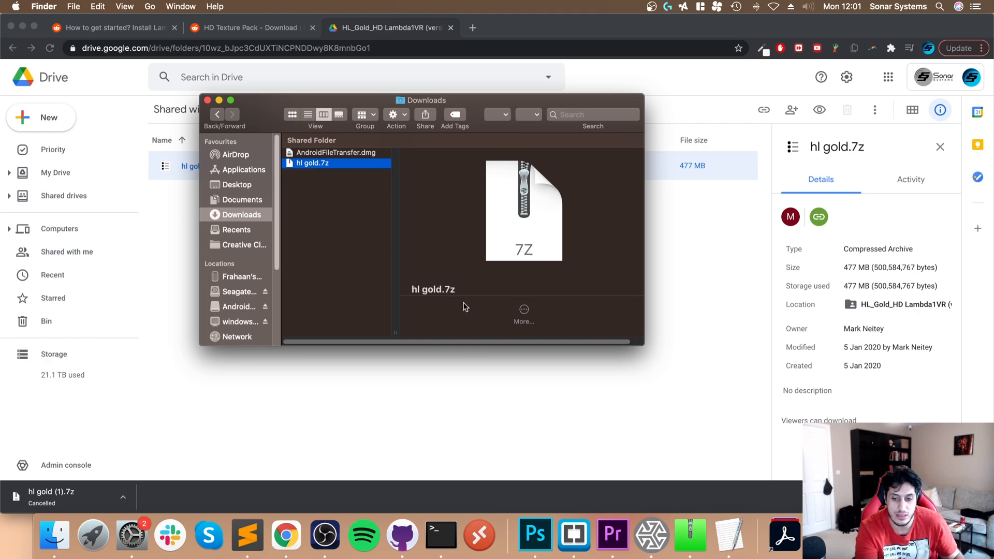
mouse_move(682, 516)
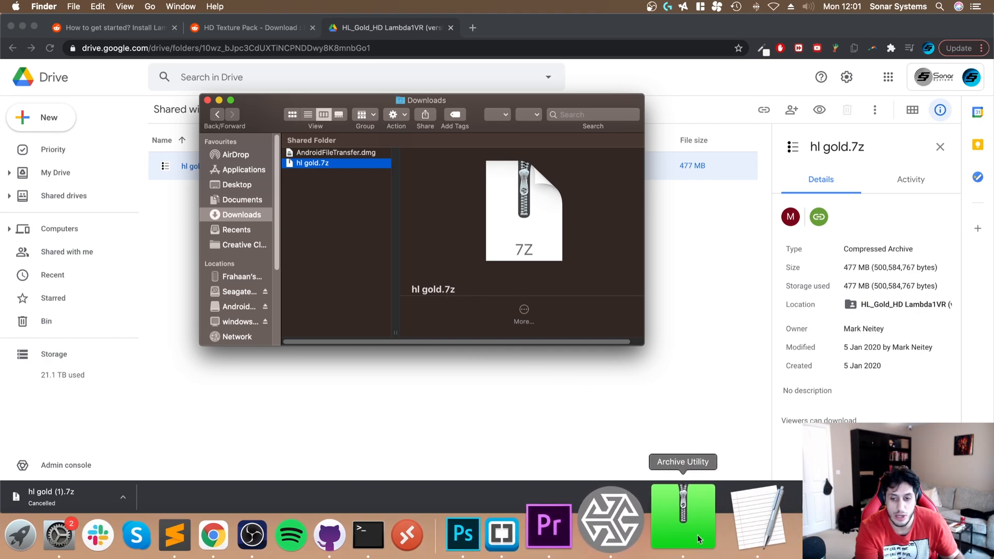
left_click(682, 515)
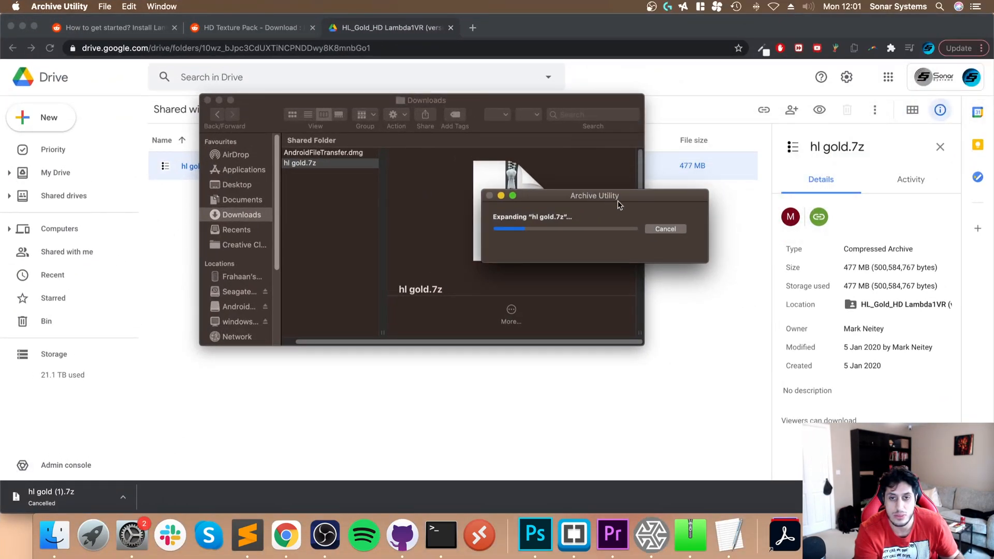
left_click_drag(594, 196, 638, 201)
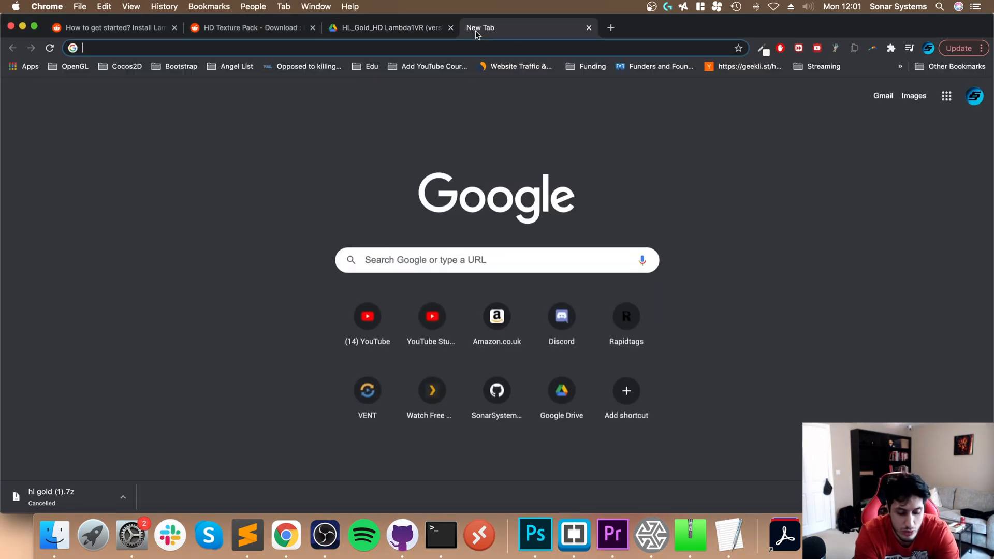
Search 'android file transfer' and download AndroidFileTransfer.dmg from the android.com page.
type("android file transfer")
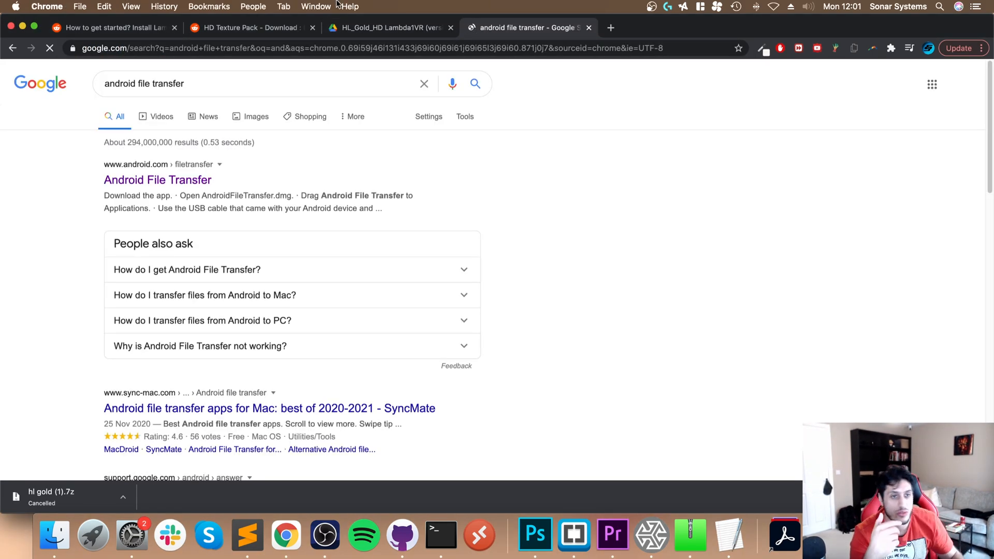
left_click(158, 179)
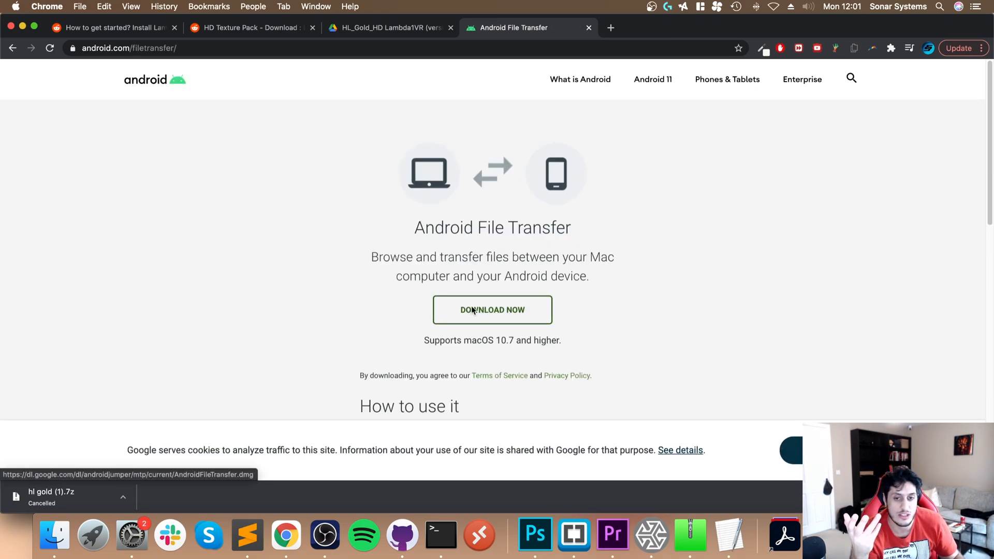
left_click(491, 309)
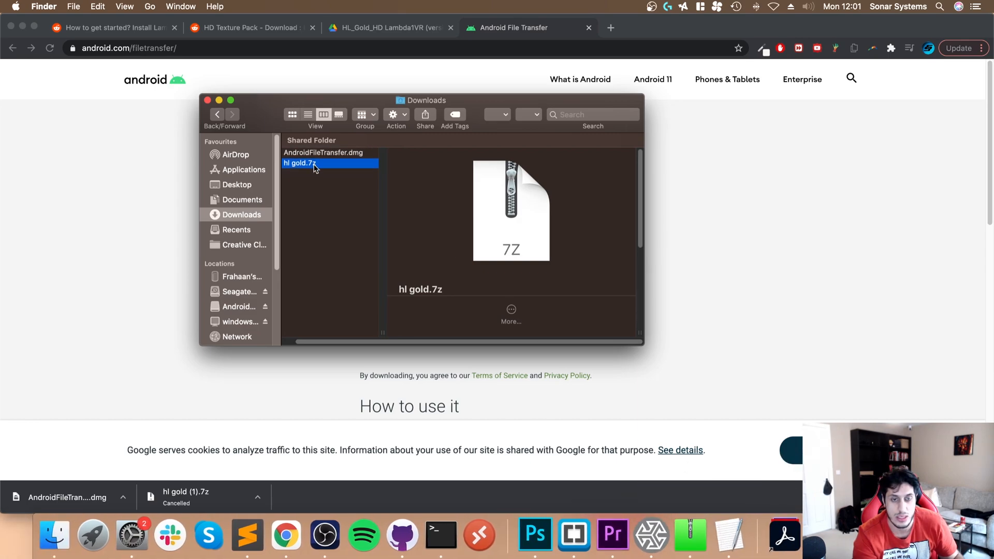
Extract hl gold.7z so an hl gold folder appears in Downloads.
double_click(298, 162)
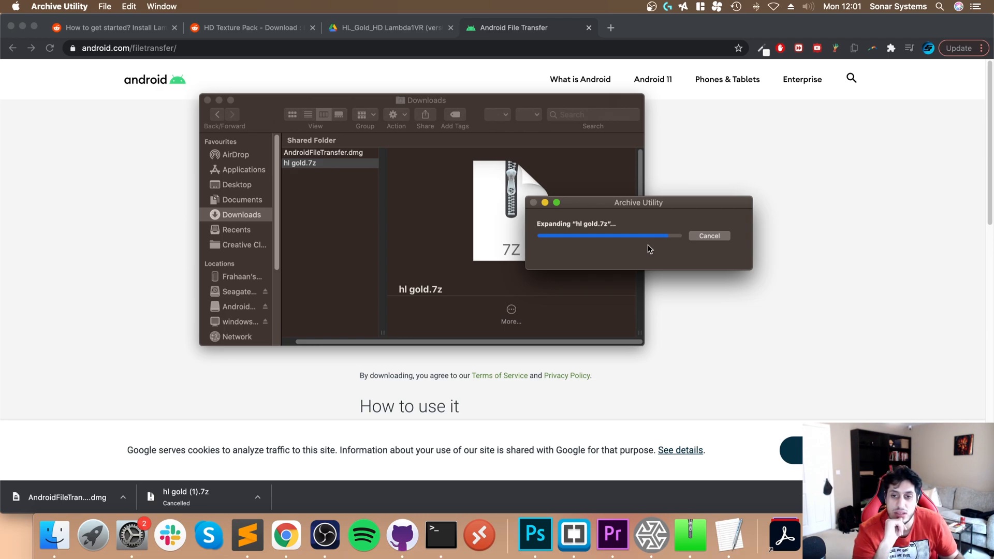
mouse_move(494, 169)
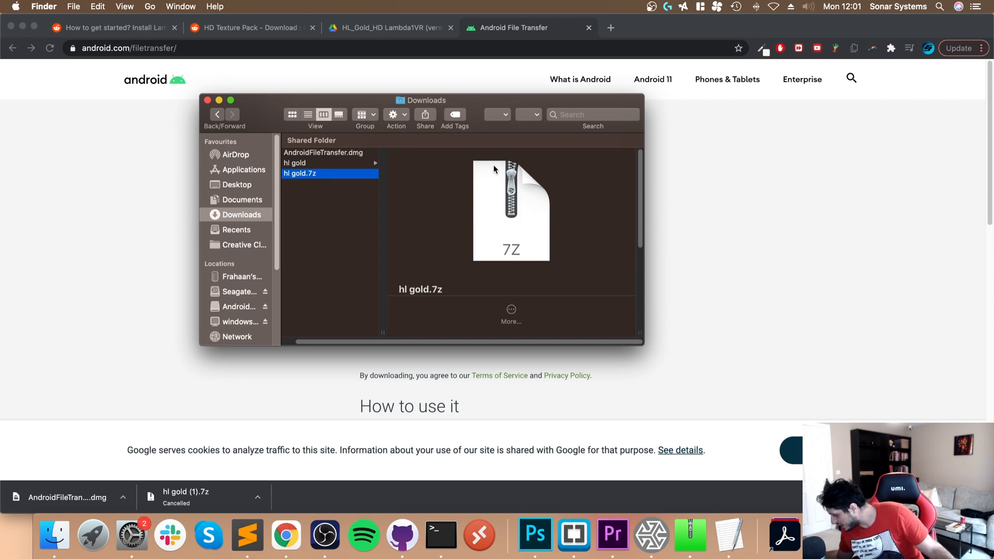
mouse_move(663, 112)
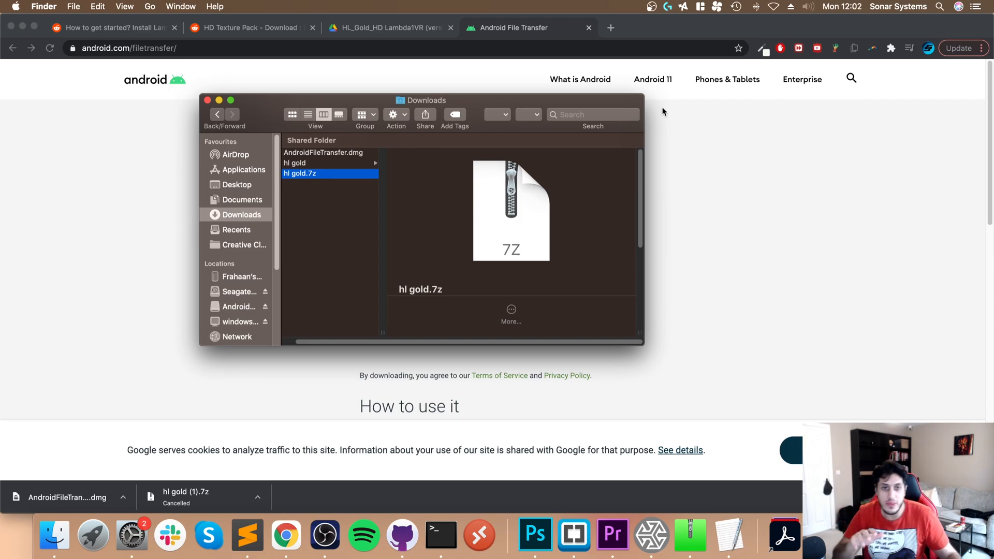
mouse_move(343, 154)
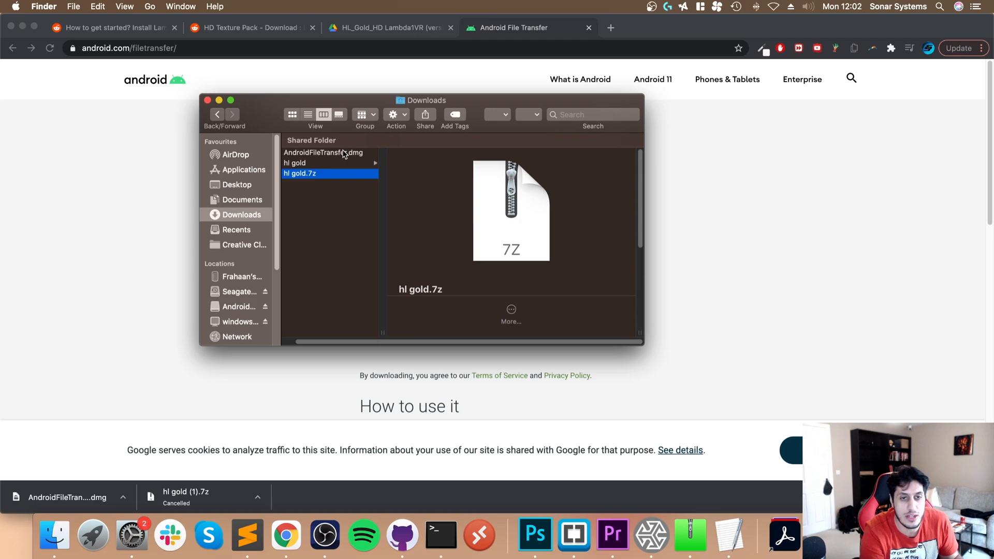
Install Android File Transfer from its disk image into Applications, replacing the older copy.
left_click(323, 152)
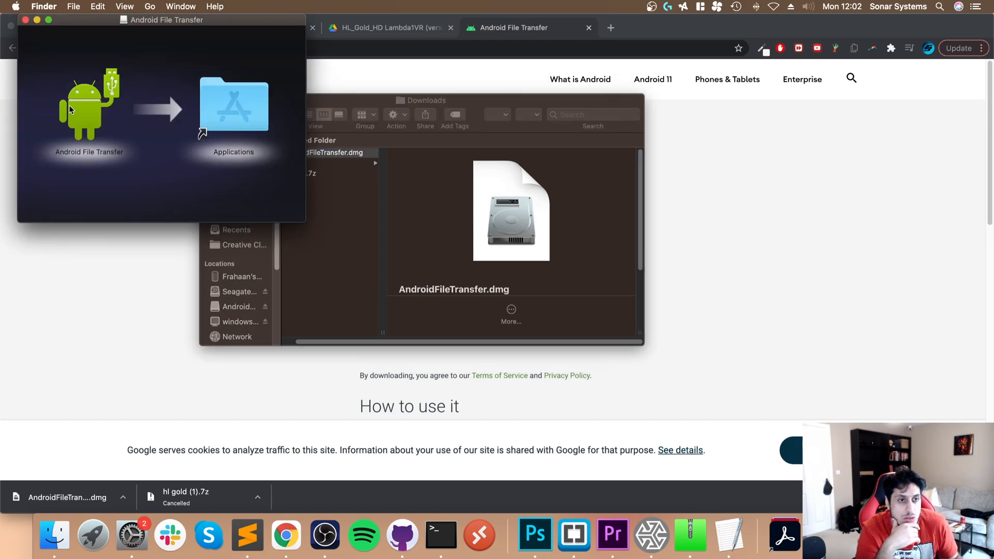
left_click_drag(89, 104, 233, 104)
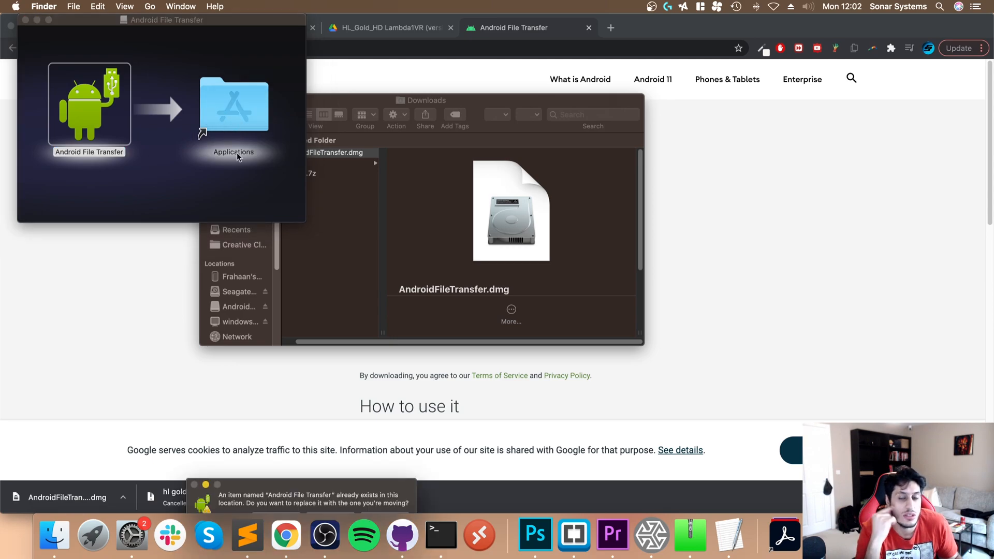
mouse_move(293, 485)
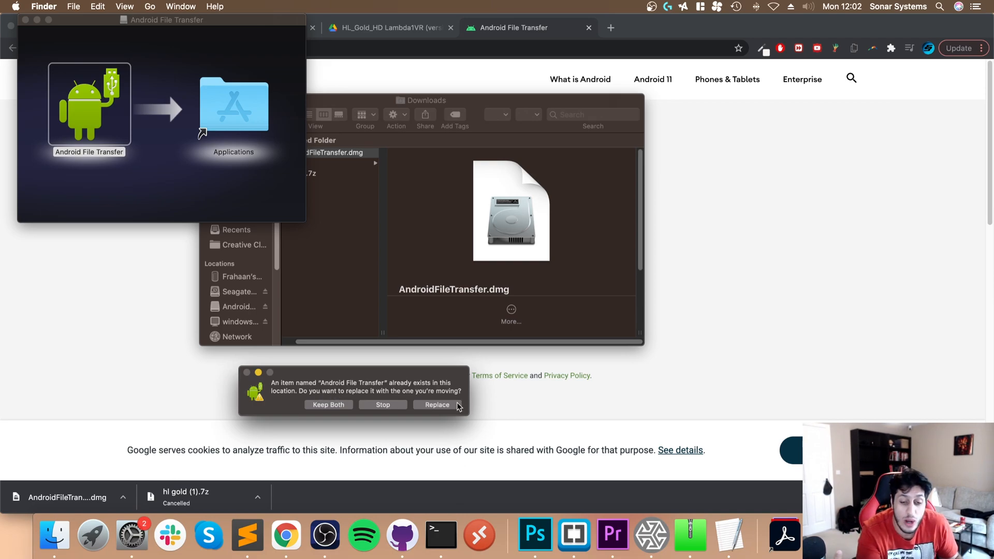
left_click(436, 405)
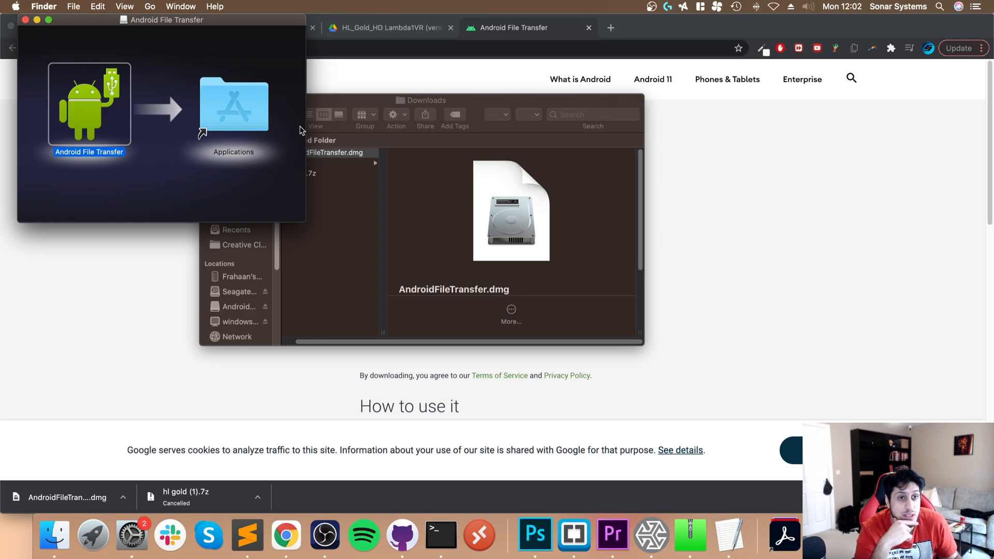
Launch Android File Transfer and confirm opening the internet-downloaded app.
double_click(233, 105)
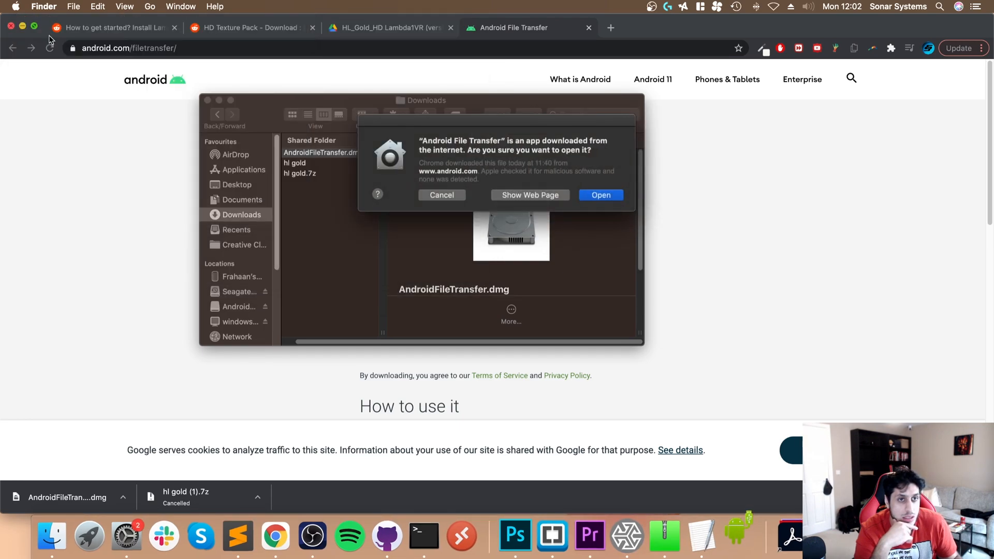
left_click(441, 194)
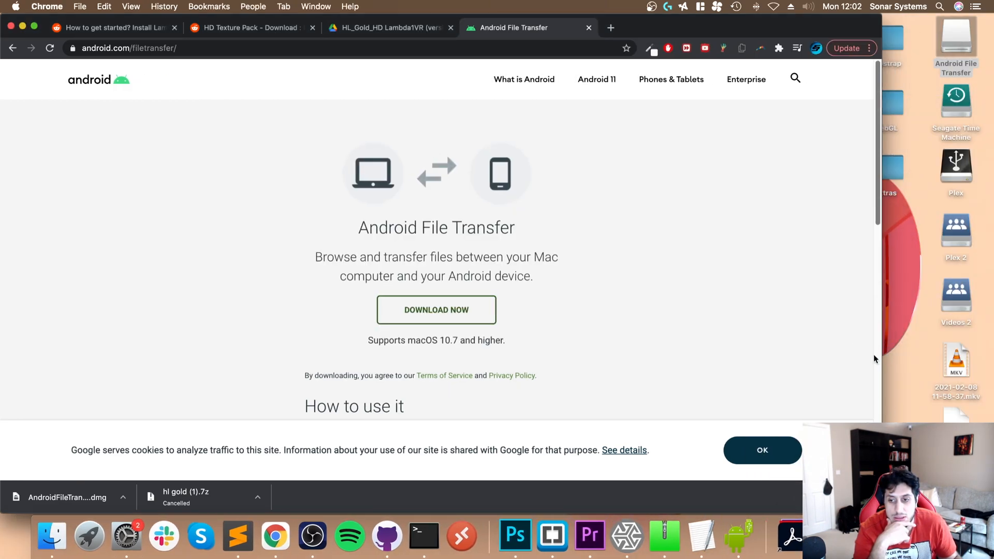
scroll("down", 3)
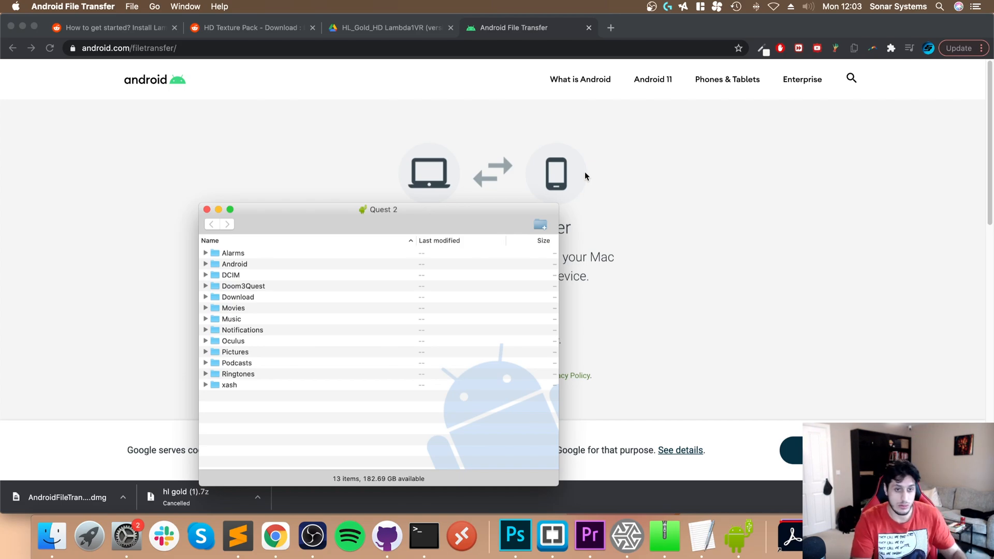
mouse_move(469, 196)
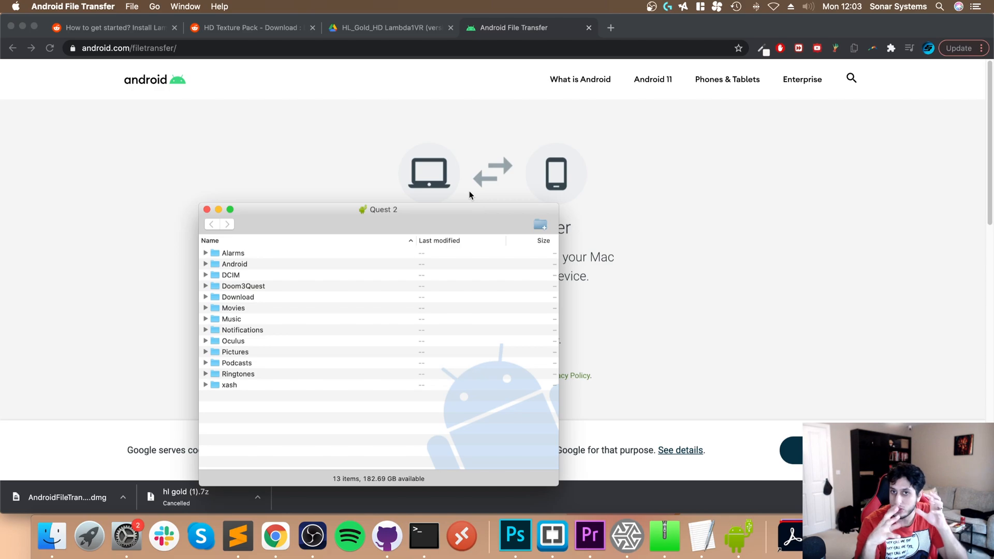
mouse_move(423, 232)
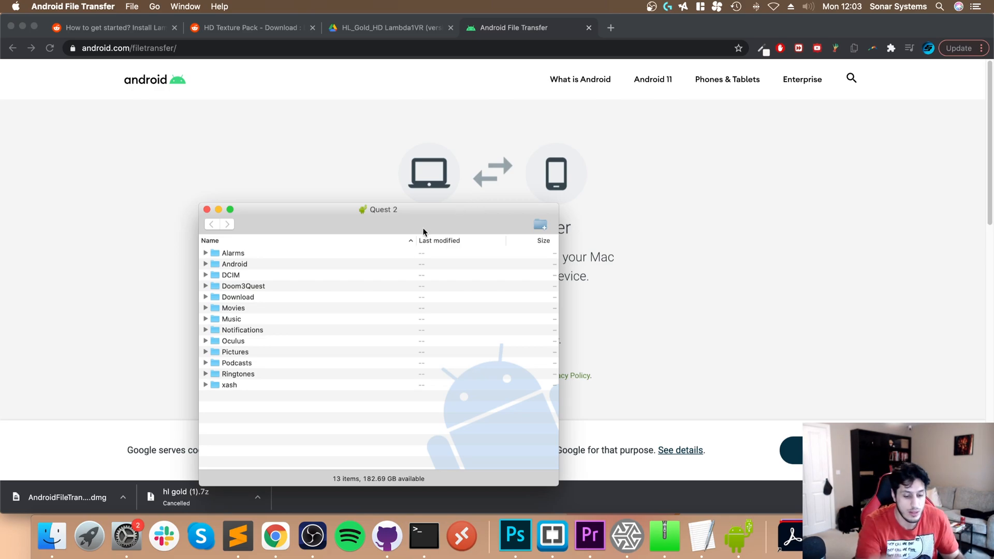
right_click(737, 536)
type("adnr")
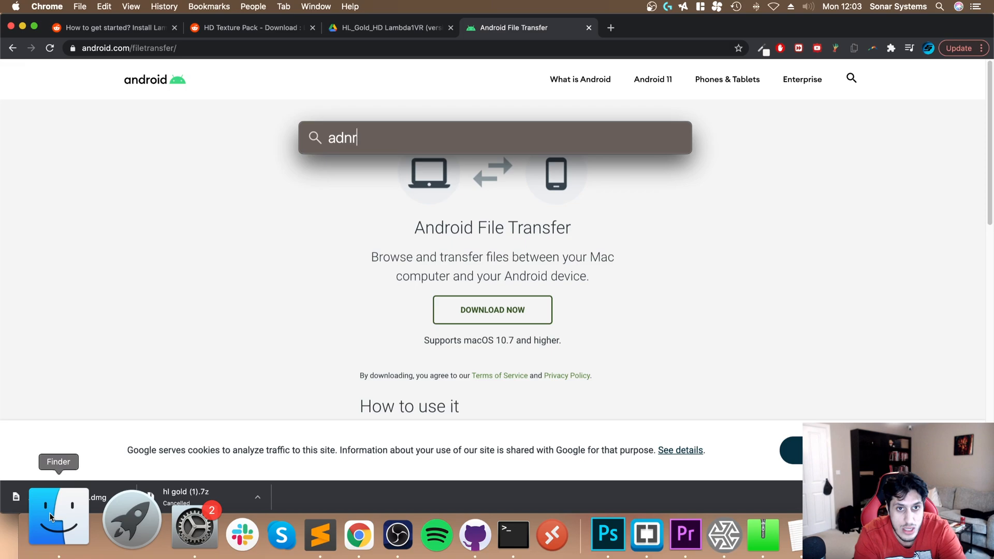
type("abdr")
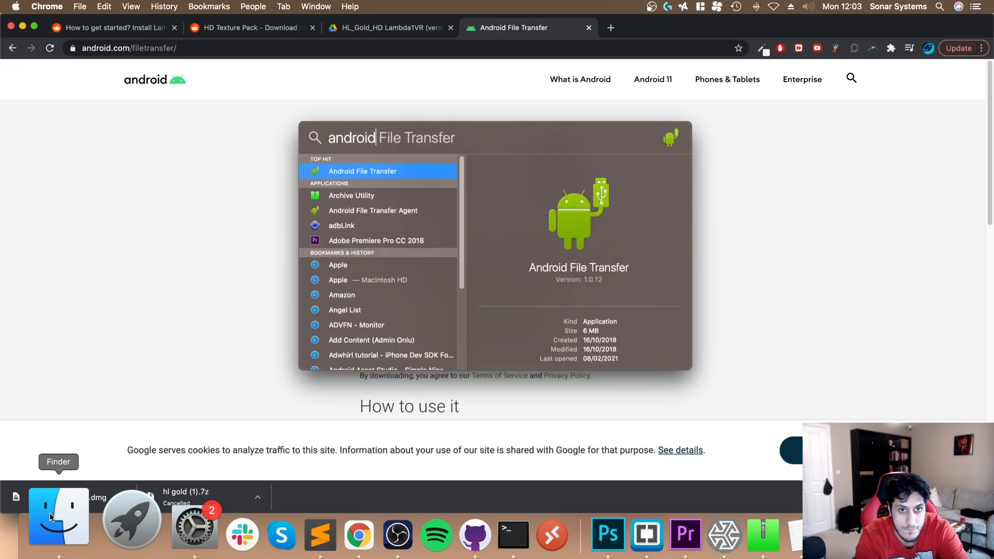
left_click(363, 171)
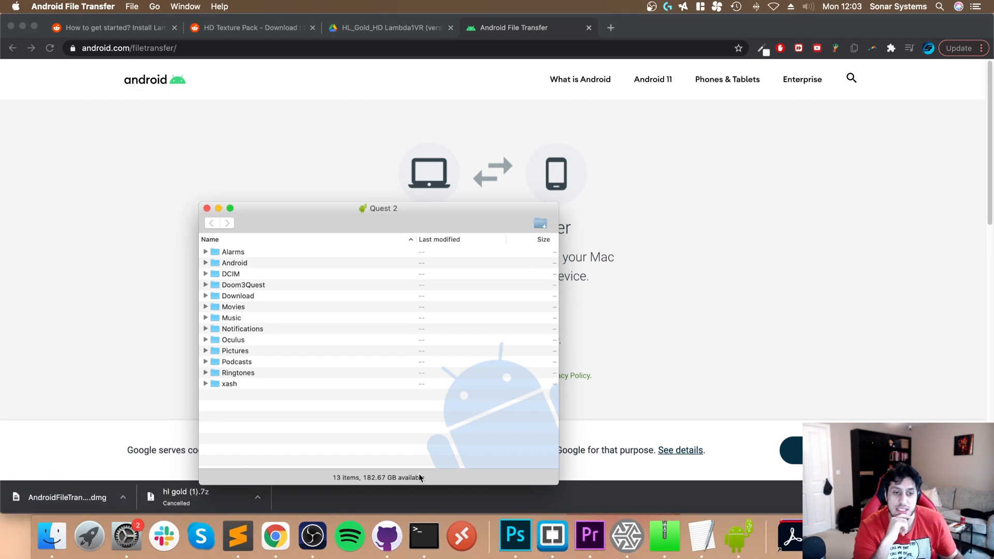
mouse_move(337, 434)
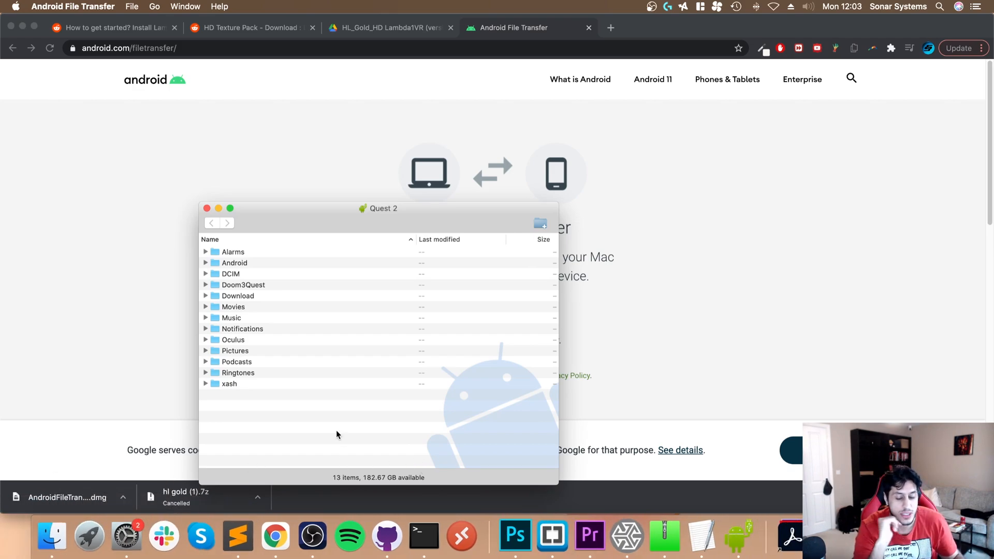
right_click(41, 540)
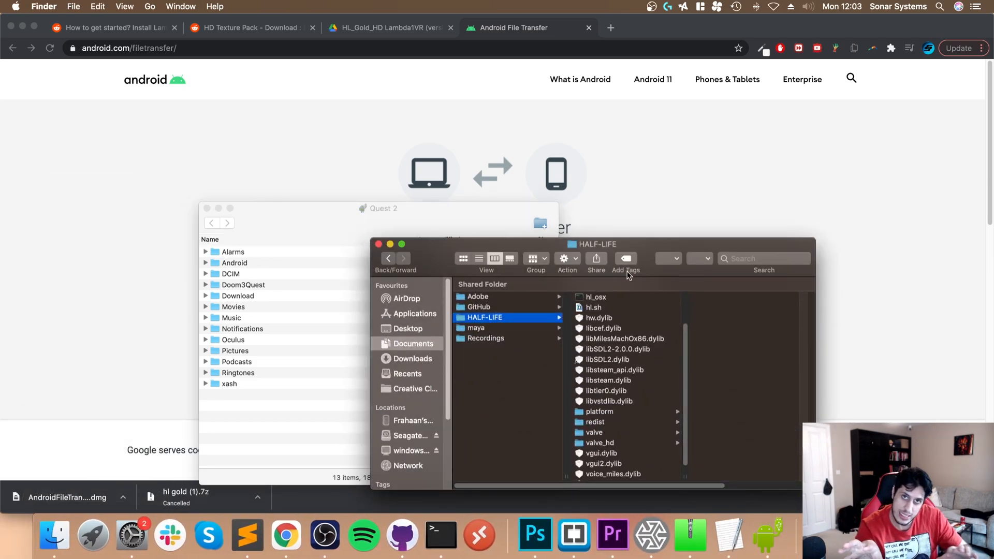
mouse_move(625, 258)
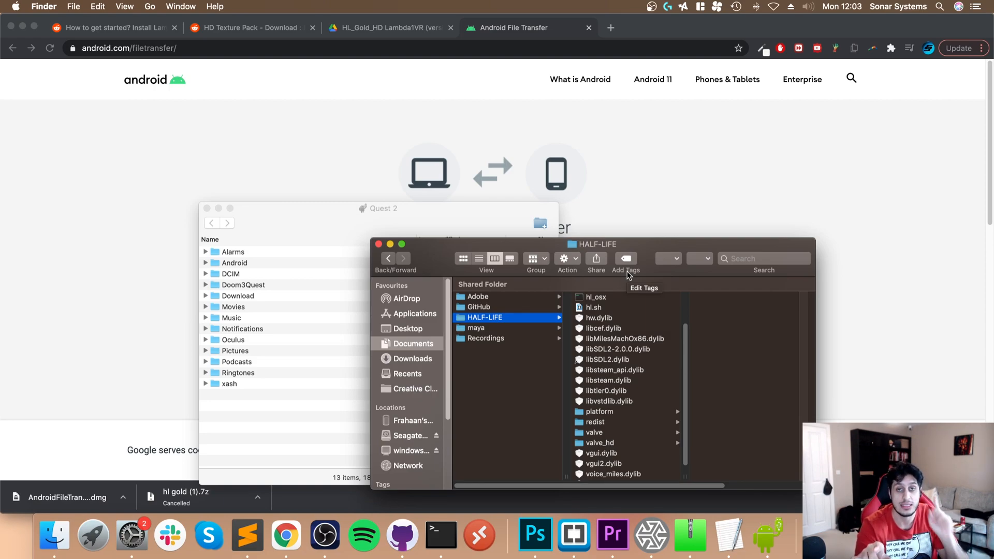
mouse_move(710, 503)
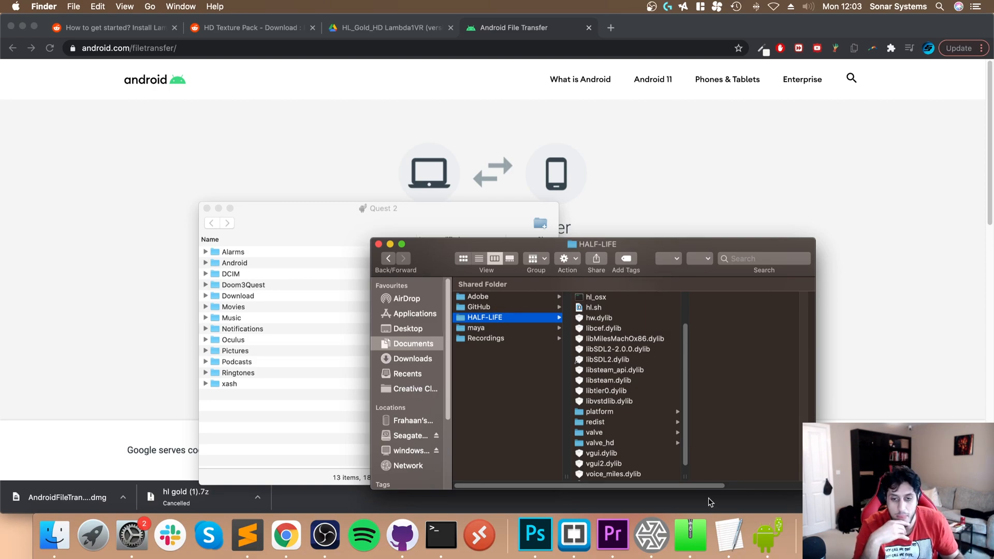
Line up the valve_hd models files next to the Quest 2's xash/valve/models folder for copying.
left_click(600, 442)
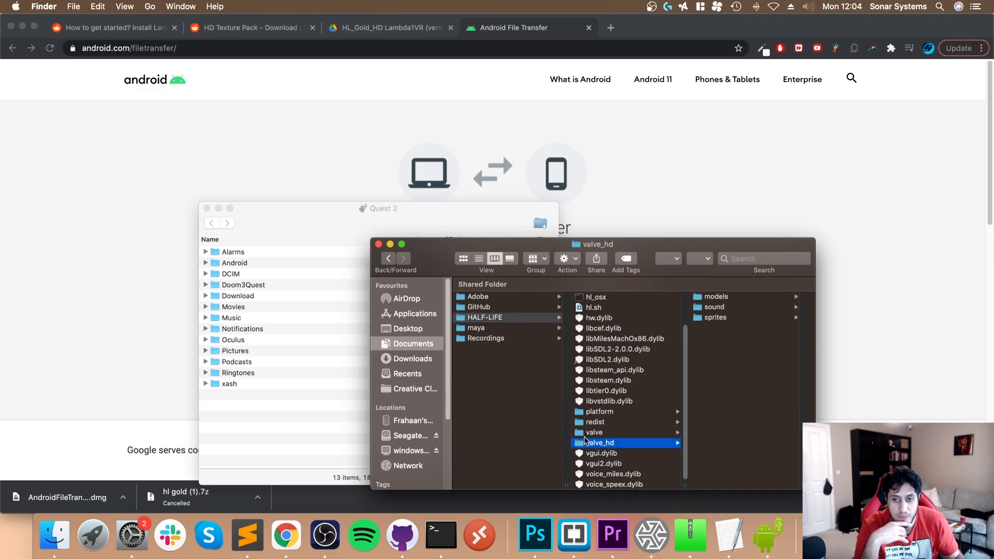
mouse_move(250, 390)
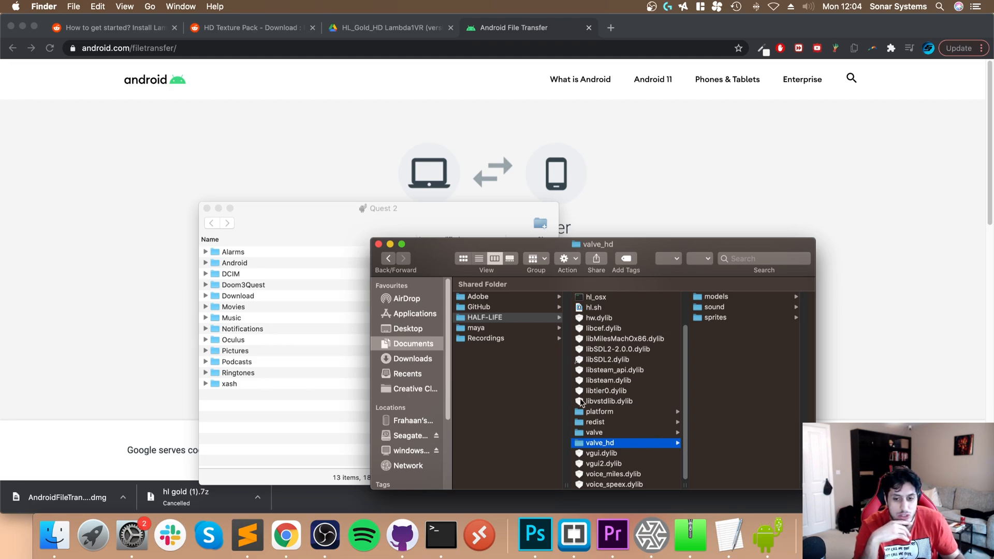
mouse_move(185, 404)
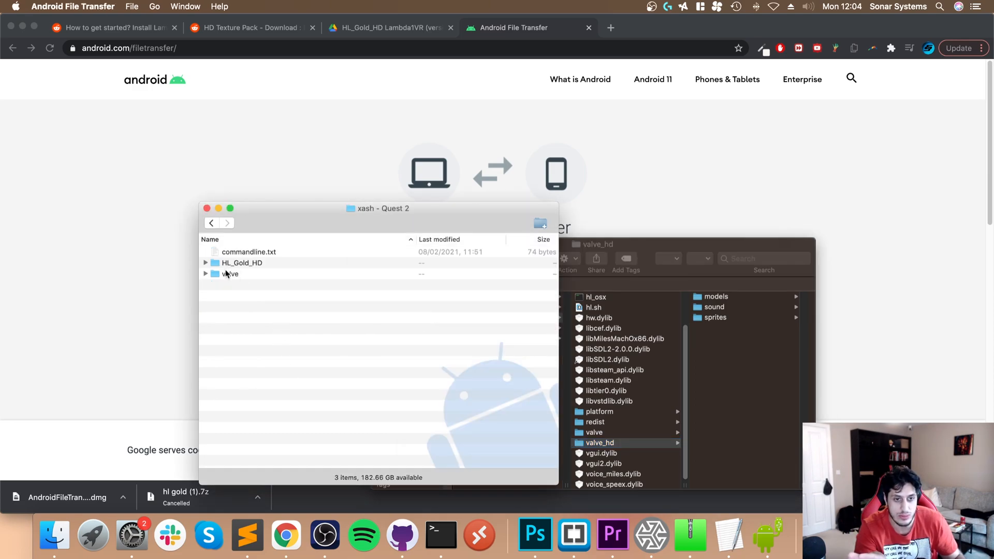
double_click(230, 273)
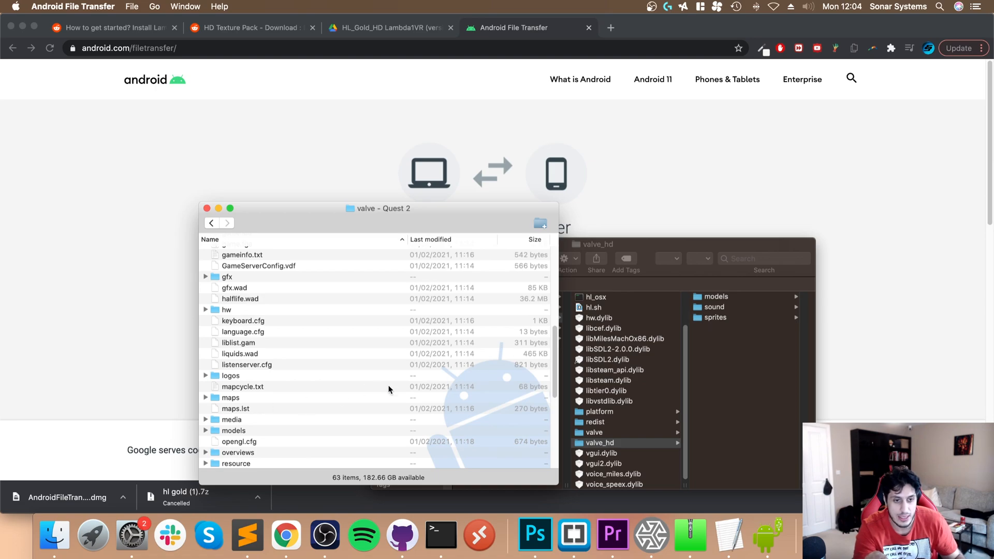
double_click(233, 431)
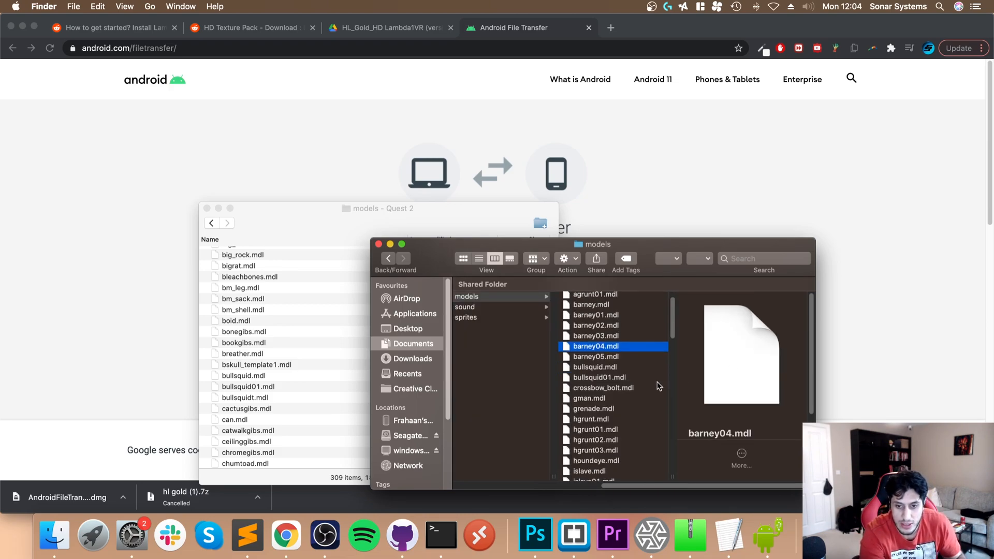
left_click(594, 450)
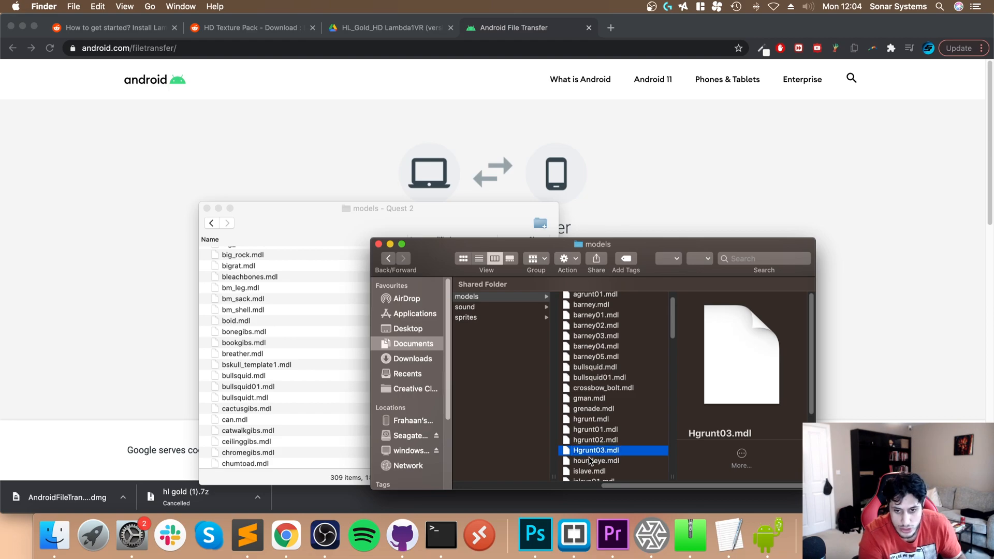
mouse_move(584, 456)
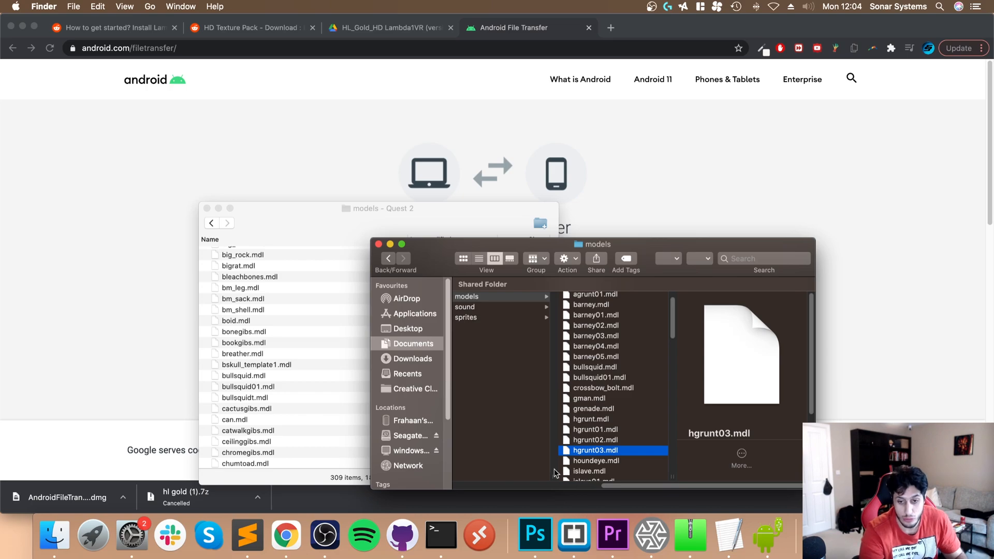
mouse_move(589, 473)
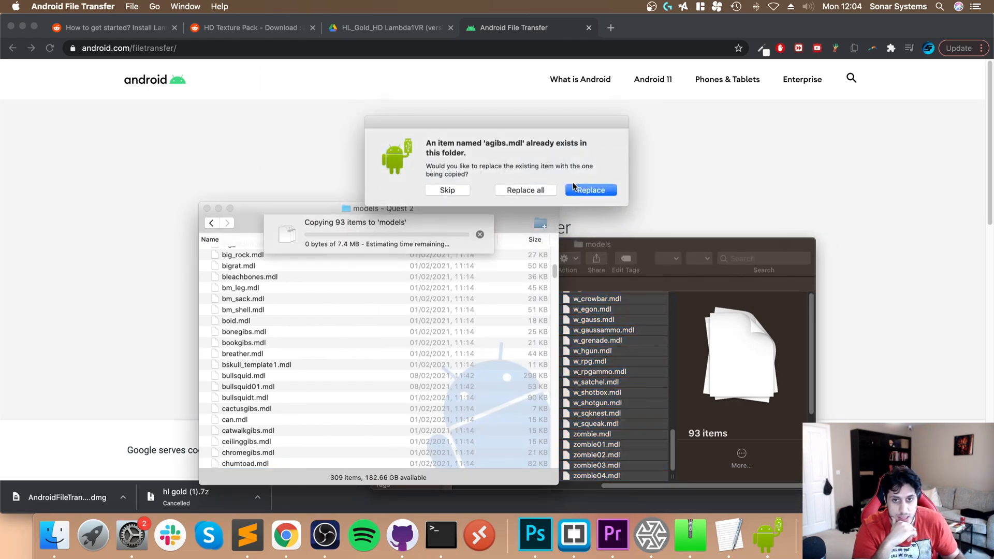
Replace the headset's existing model files with the HD ones and return to its valve folder.
left_click(589, 189)
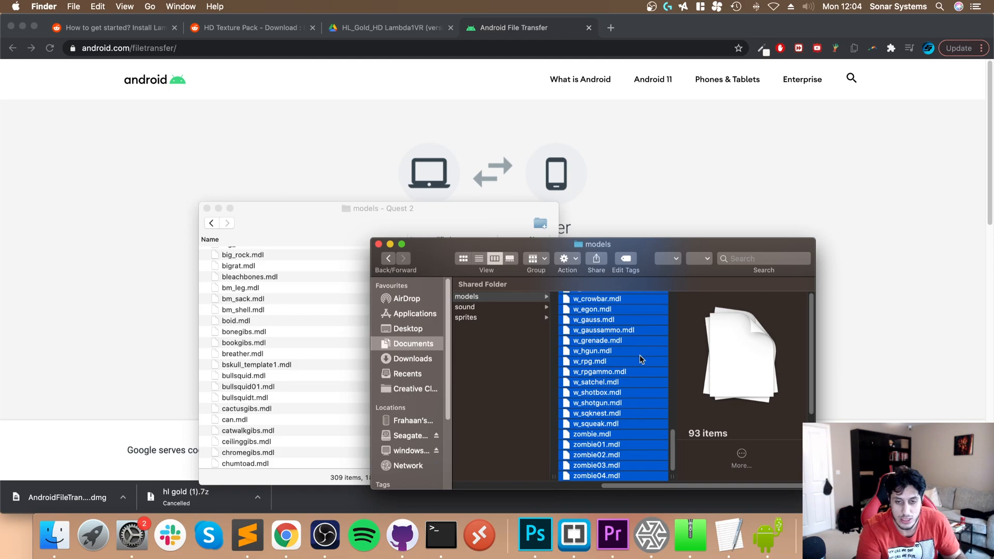
left_click(476, 306)
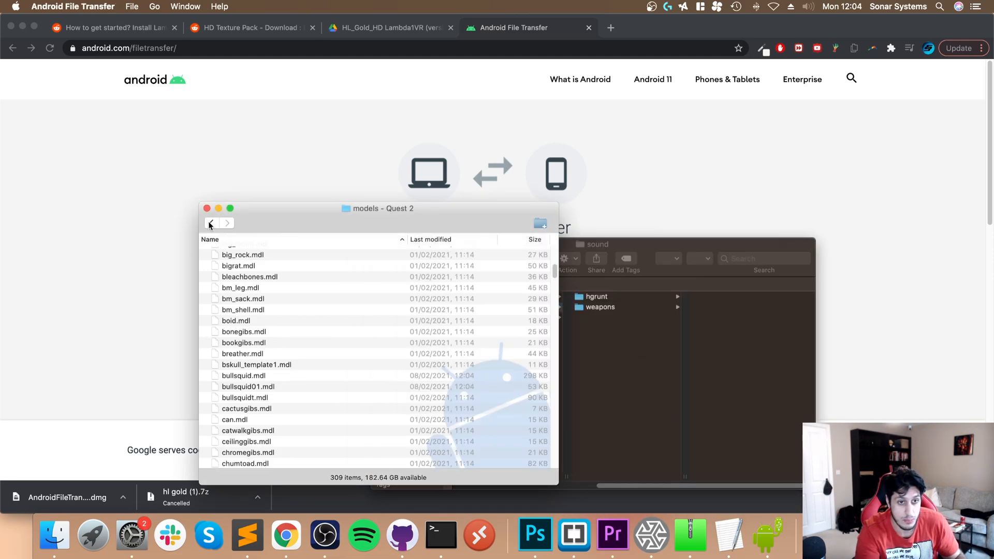
left_click(211, 224)
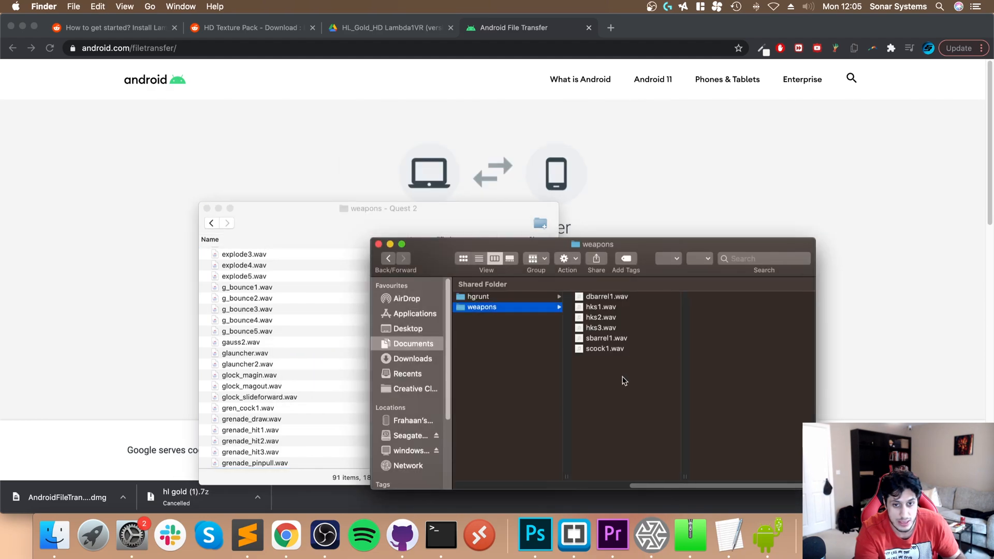
left_click(466, 317)
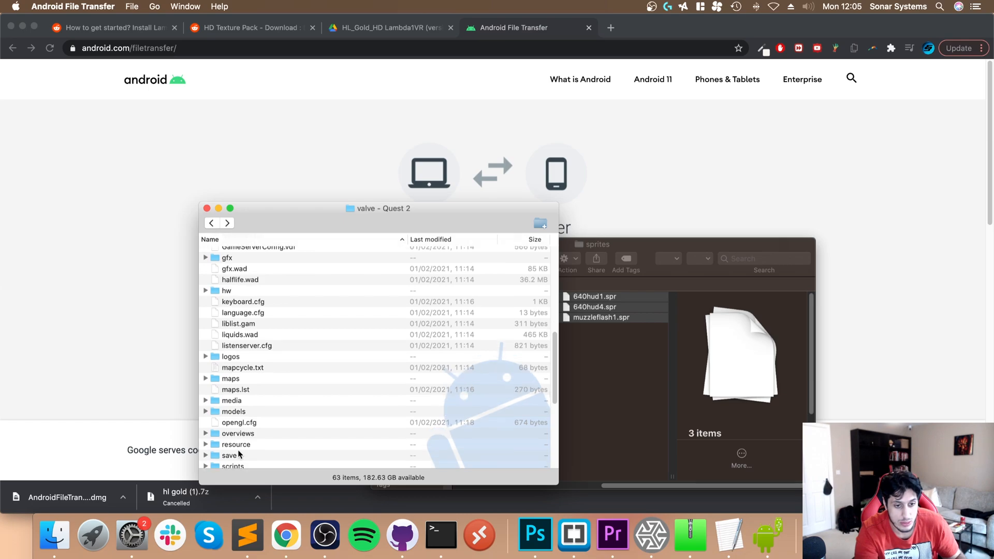
Browse back into the HD models folder and inspect a model file.
scroll("down", 3)
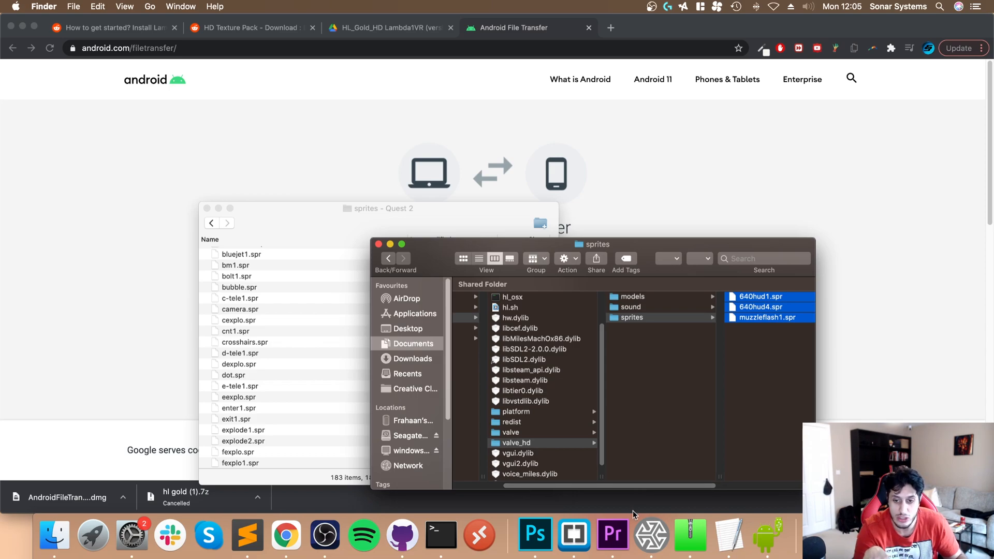
left_click(631, 297)
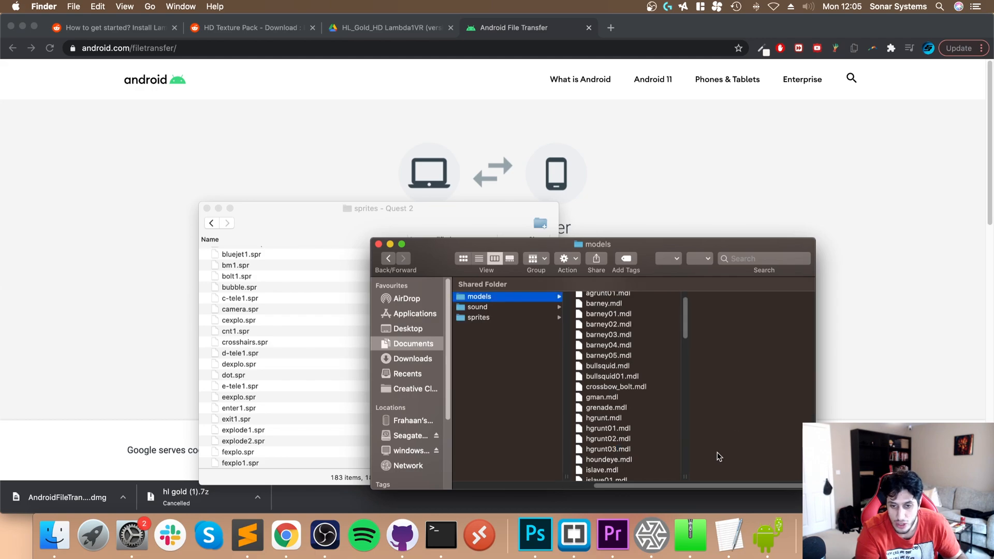
left_click(589, 307)
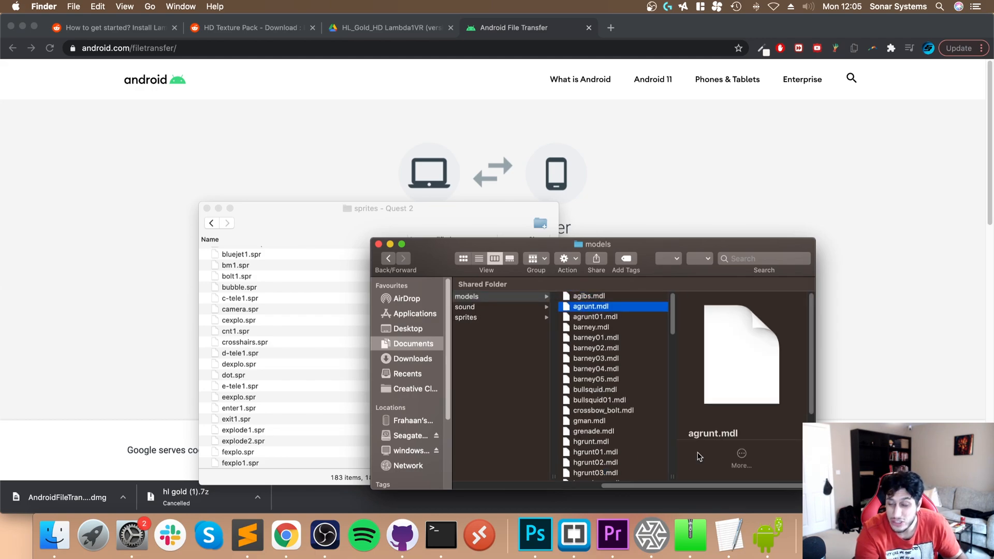
mouse_move(914, 311)
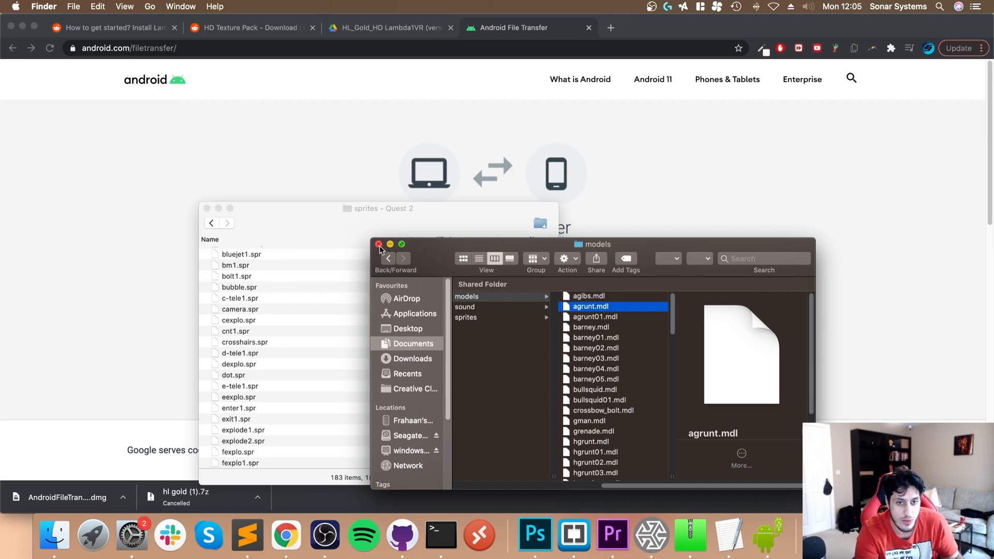
Copy HL_Gold_HD and commandline.txt into the Quest 2 xash folder, overwriting the old commandline.txt.
left_click(379, 244)
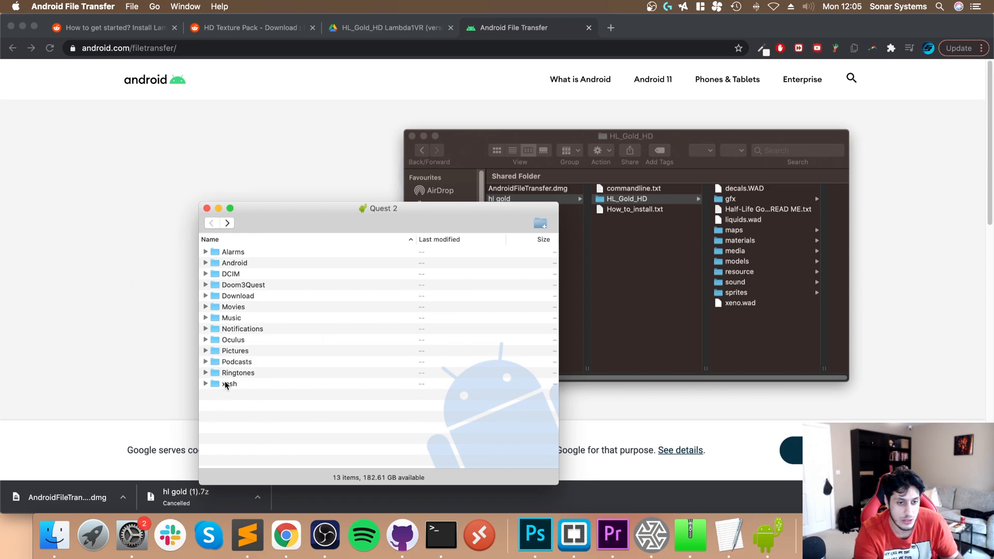
double_click(230, 383)
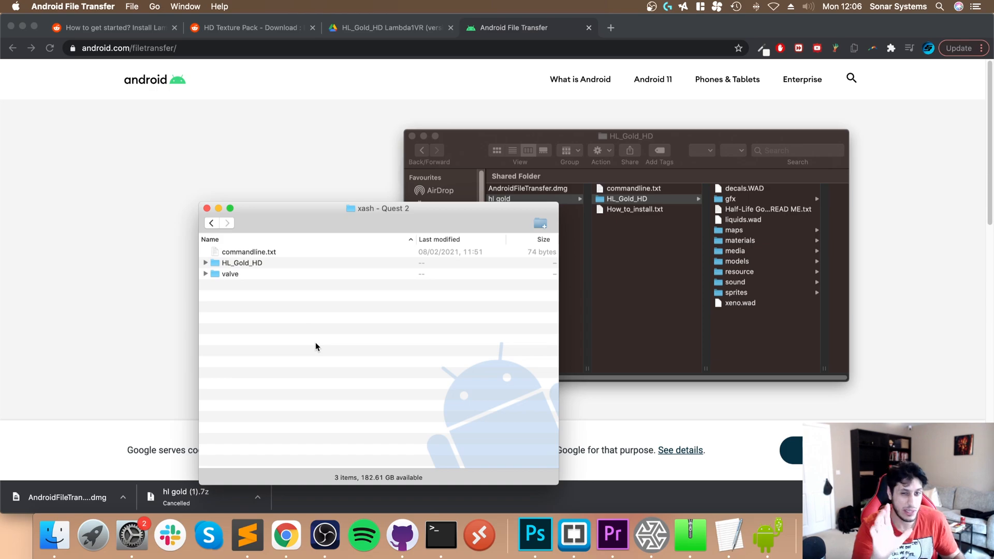
mouse_move(334, 403)
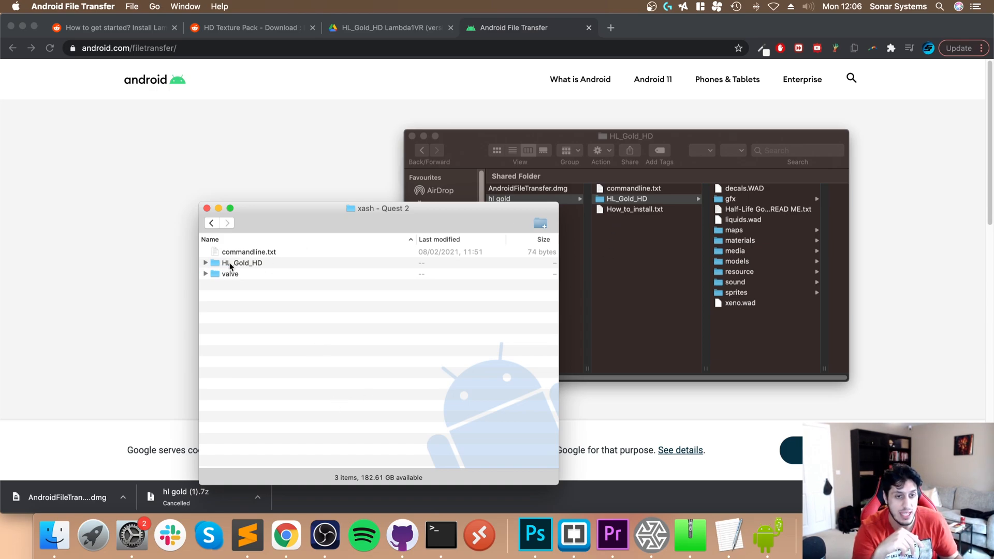
mouse_move(225, 273)
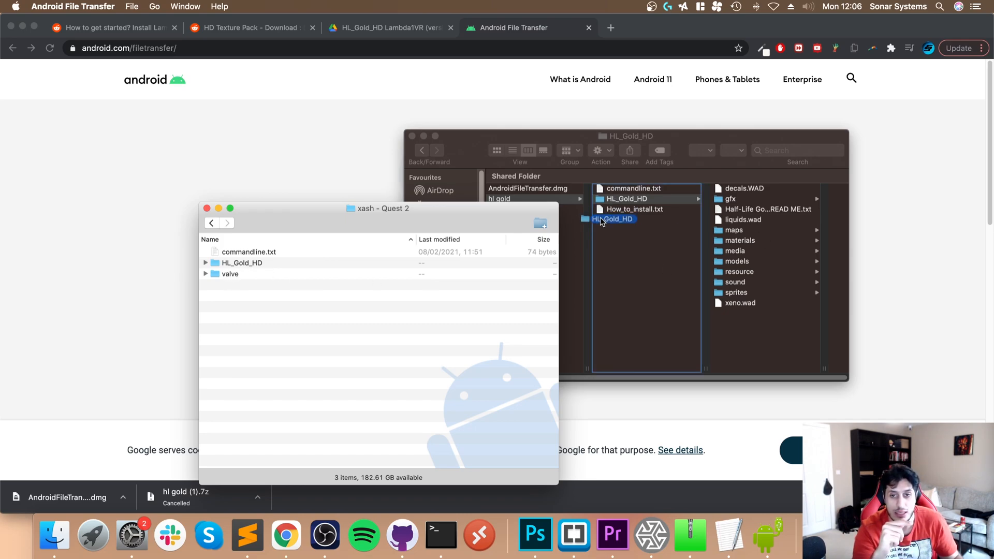
left_click_drag(612, 218, 338, 329)
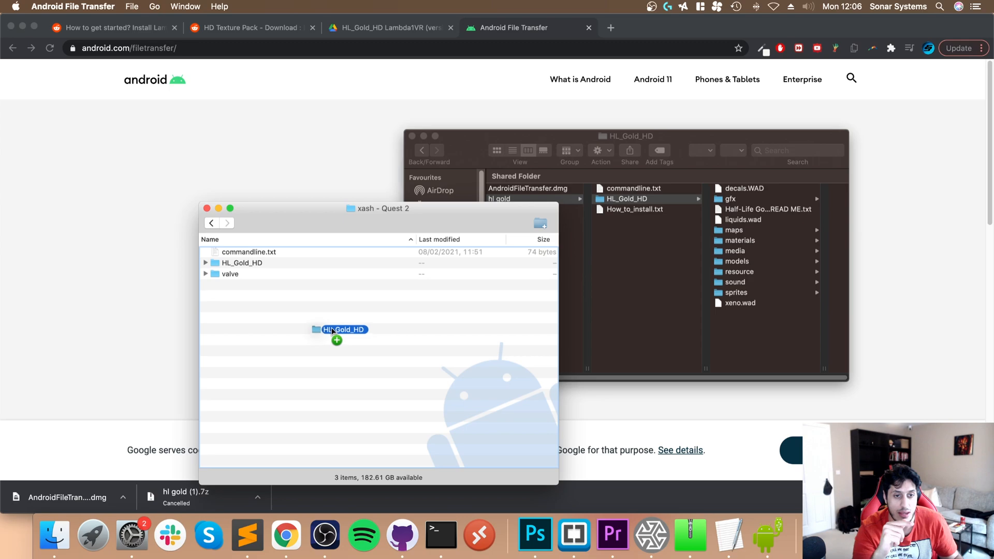
left_click_drag(343, 329, 646, 267)
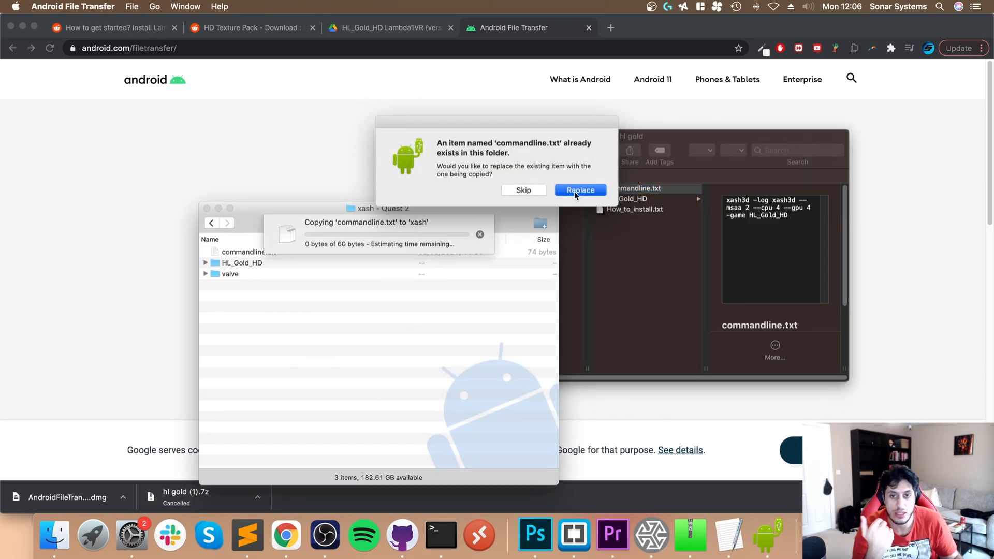
left_click(579, 190)
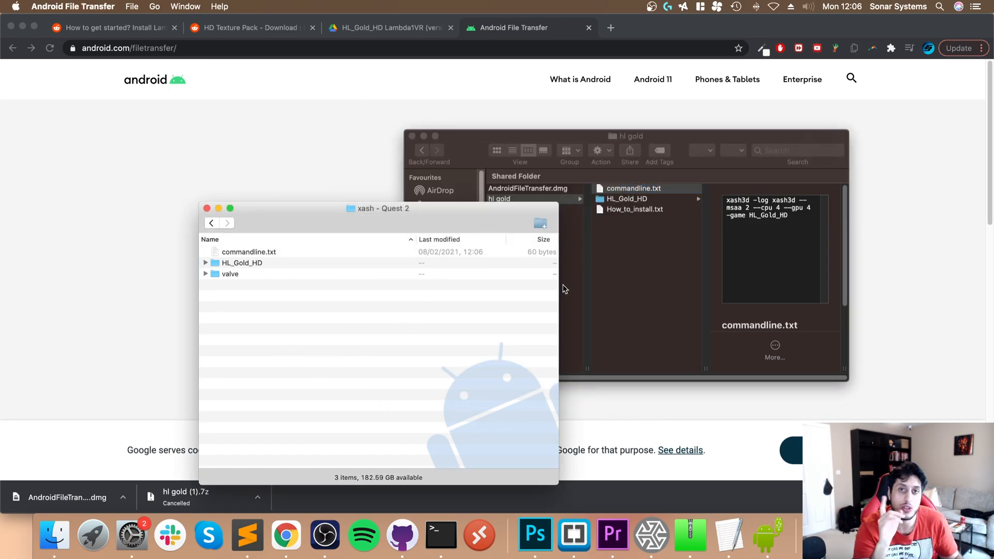
mouse_move(292, 351)
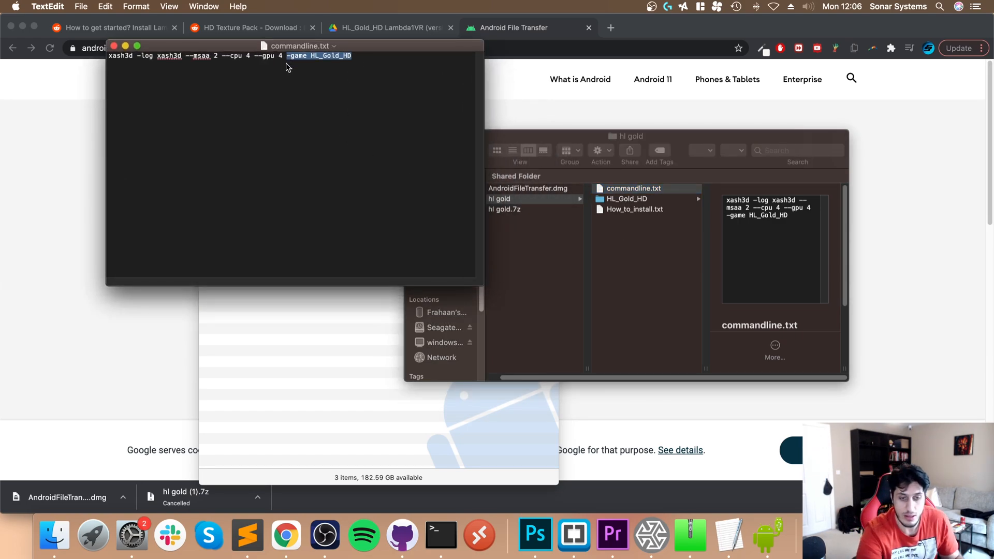
Delete the '-game HL_Gold_HD' argument from commandline.txt and close the file.
key("Delete")
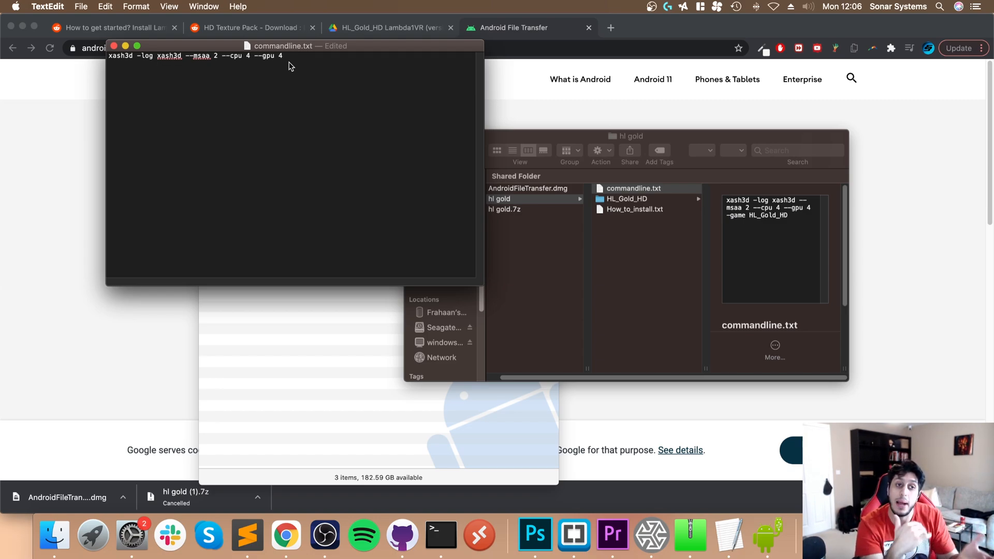
left_click(283, 56)
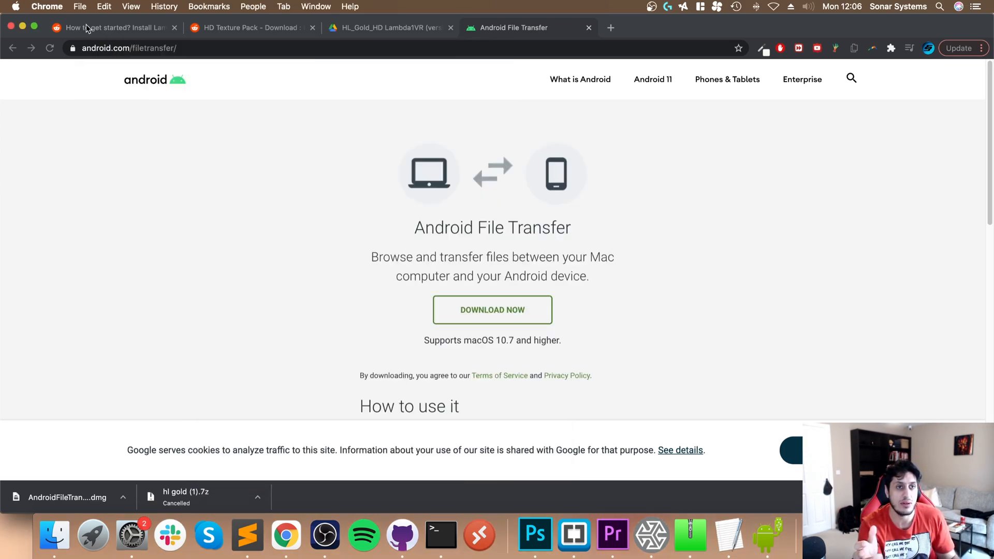
Bring up the r/Lambda1VR post 'Increase Performance - raise the CPU / GPU level'.
left_click(114, 27)
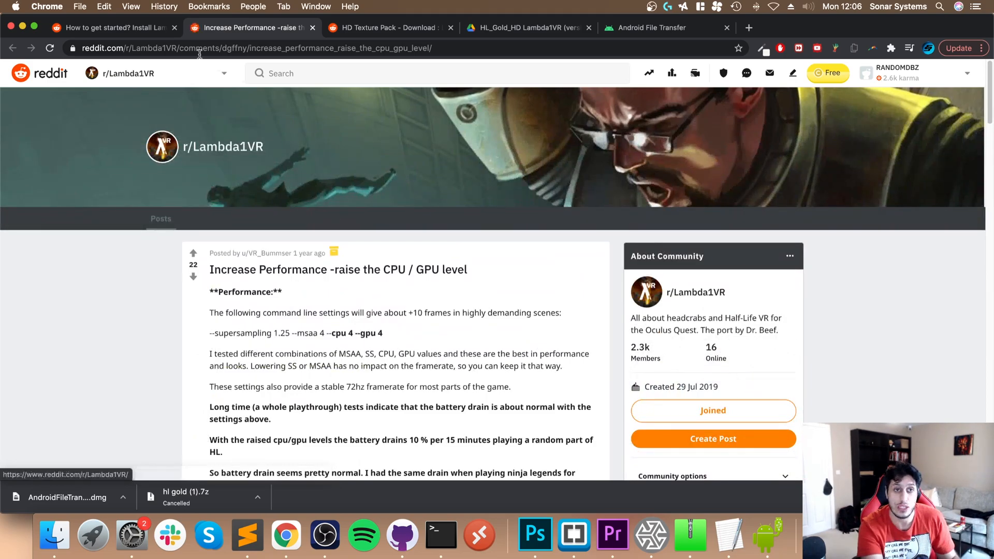
left_click(114, 27)
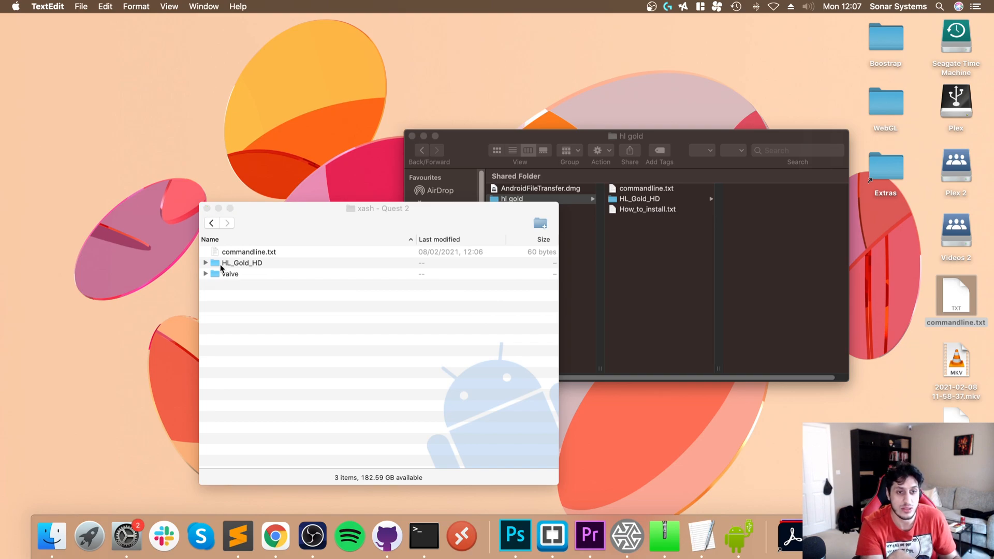
Inspect the valve folder, then HL_Gold_HD (21 items incl. config.cfg, gameinfo.txt, maps) on the Quest 2.
double_click(241, 262)
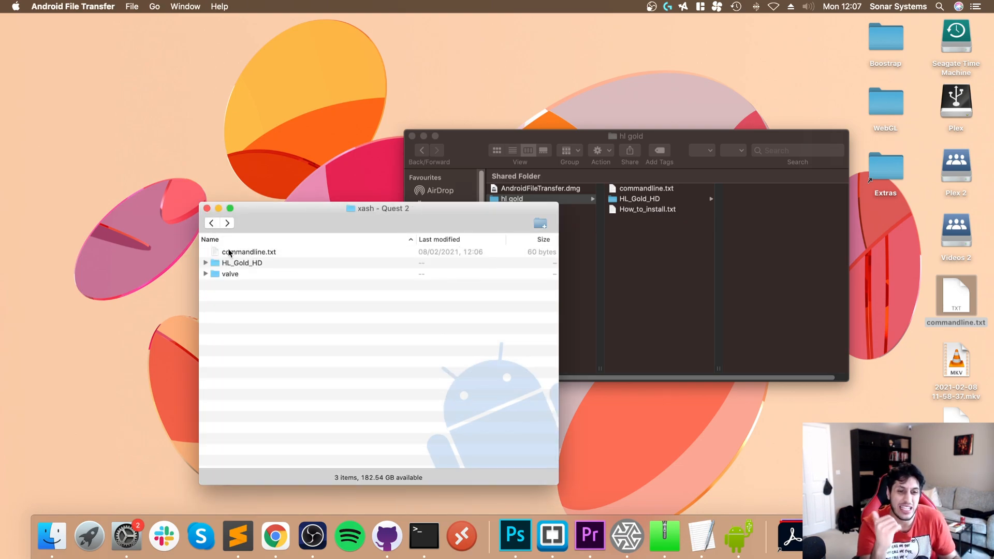
double_click(230, 273)
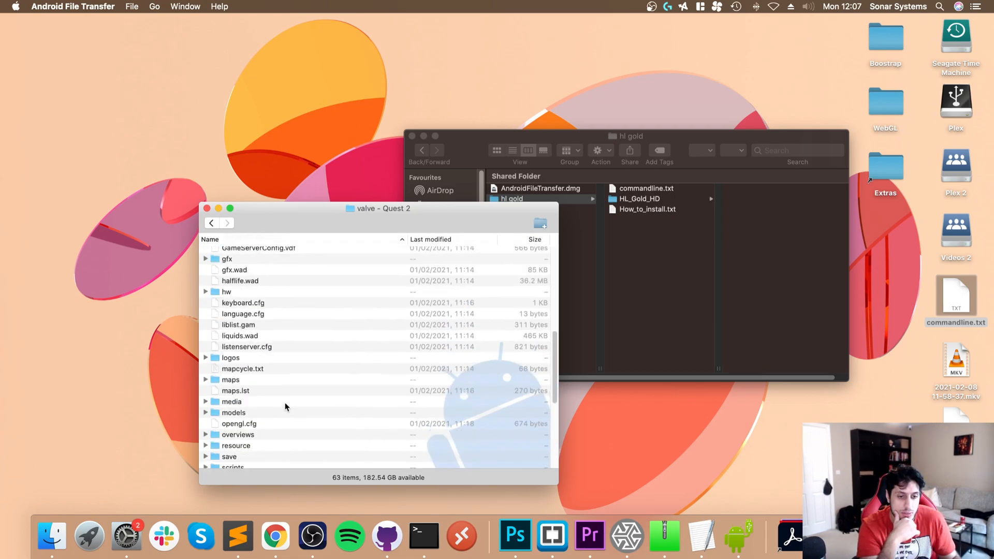
scroll("down", 3)
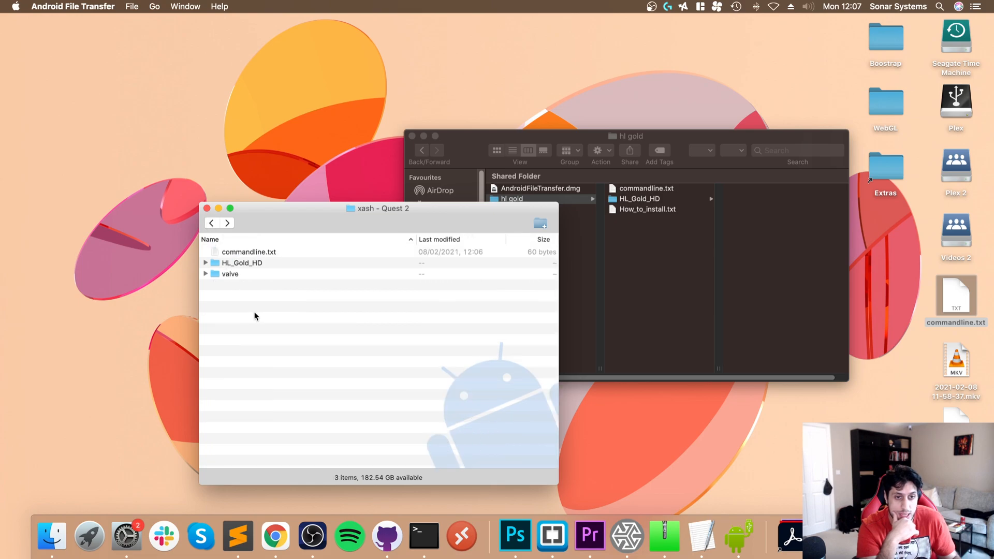
double_click(241, 262)
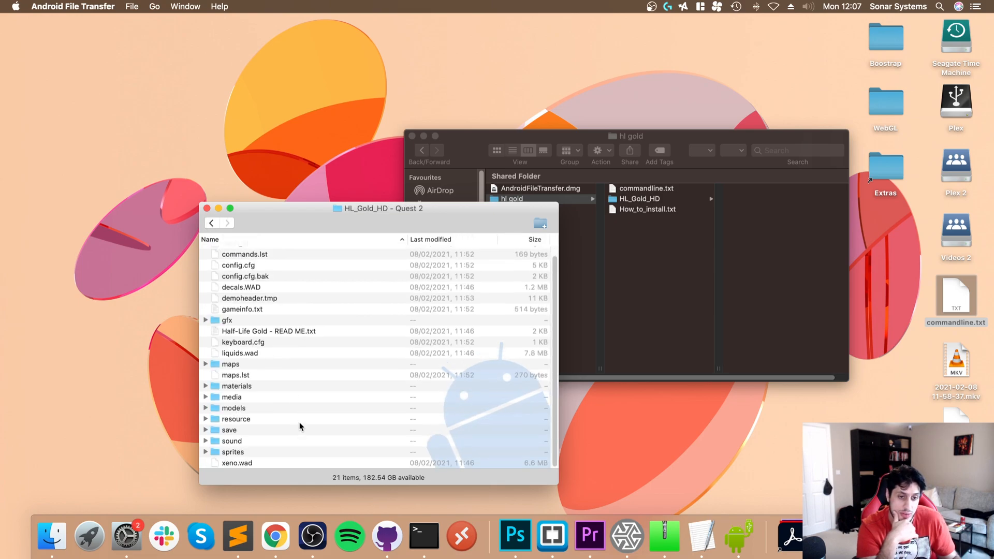
mouse_move(293, 423)
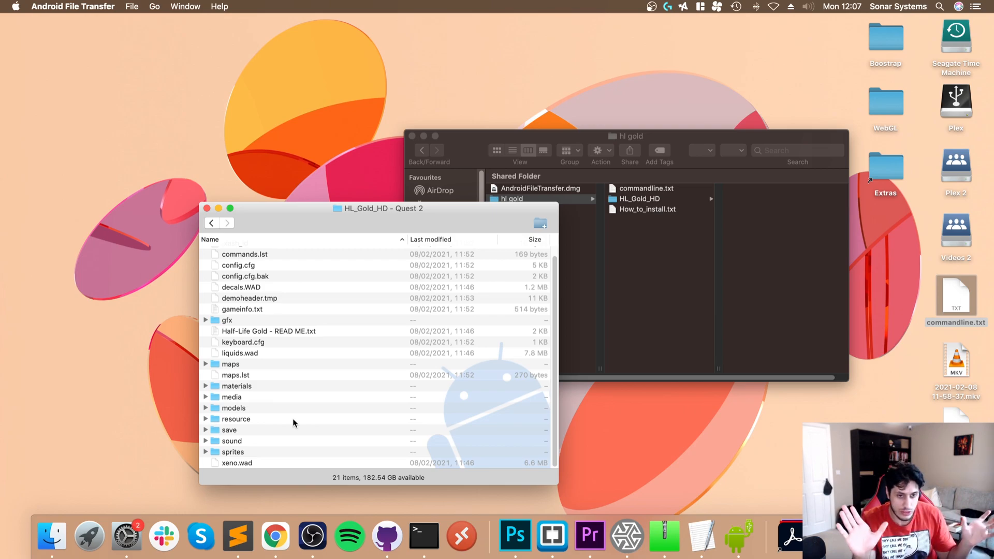
mouse_move(348, 506)
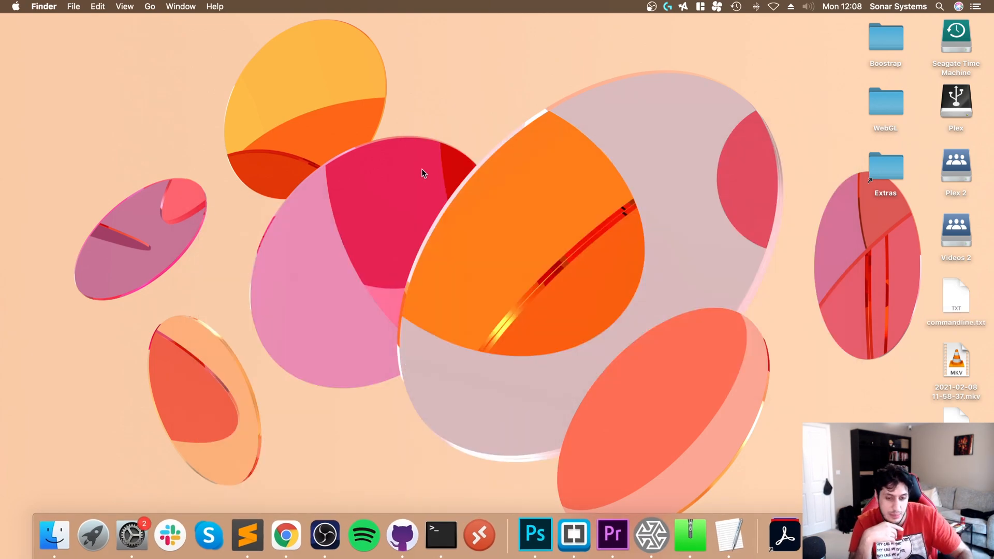
Launch Microsoft Edge from Spotlight by searching 'edge'.
type("edge")
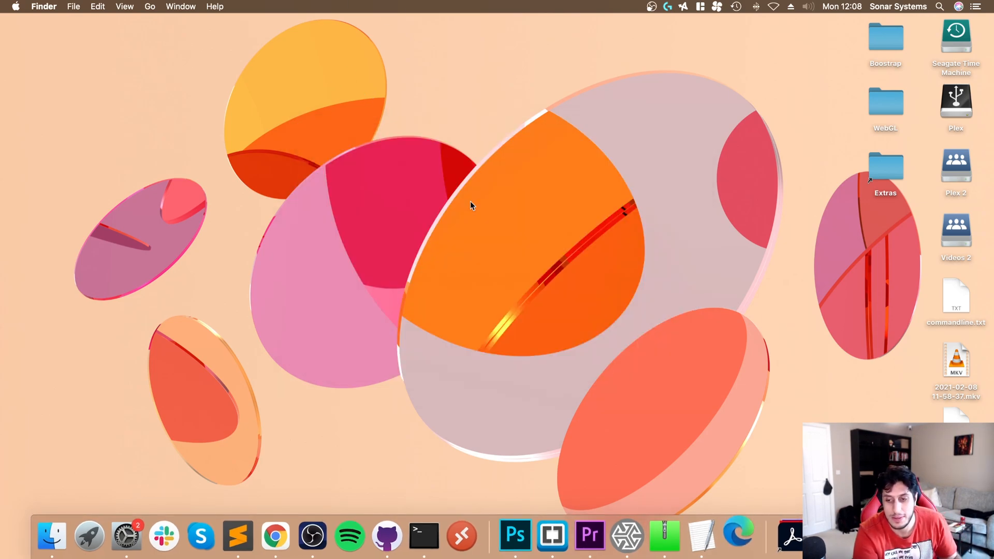
mouse_move(179, 53)
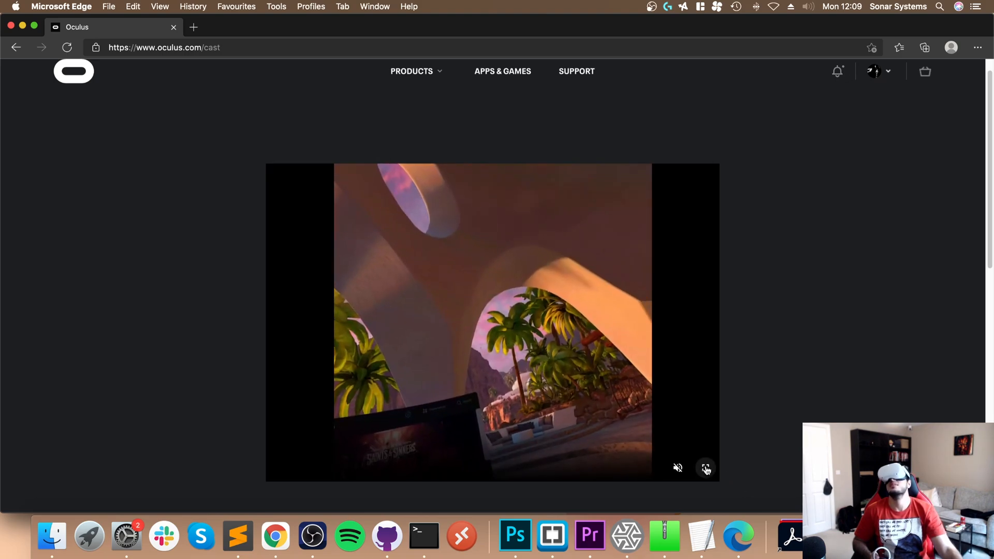
Show the cast full screen and launch Lambda1VR from Apps > Unknown Sources.
left_click(705, 468)
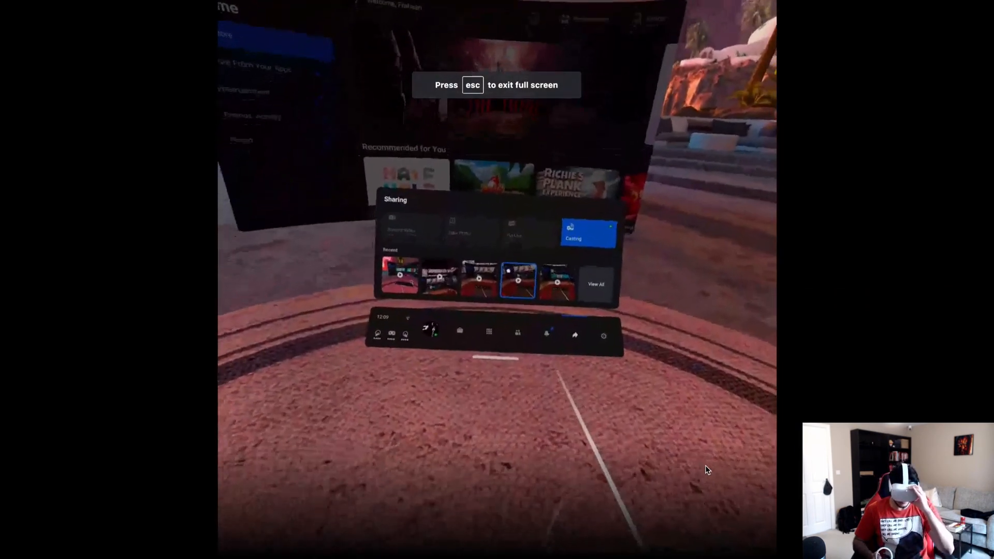
left_click(488, 331)
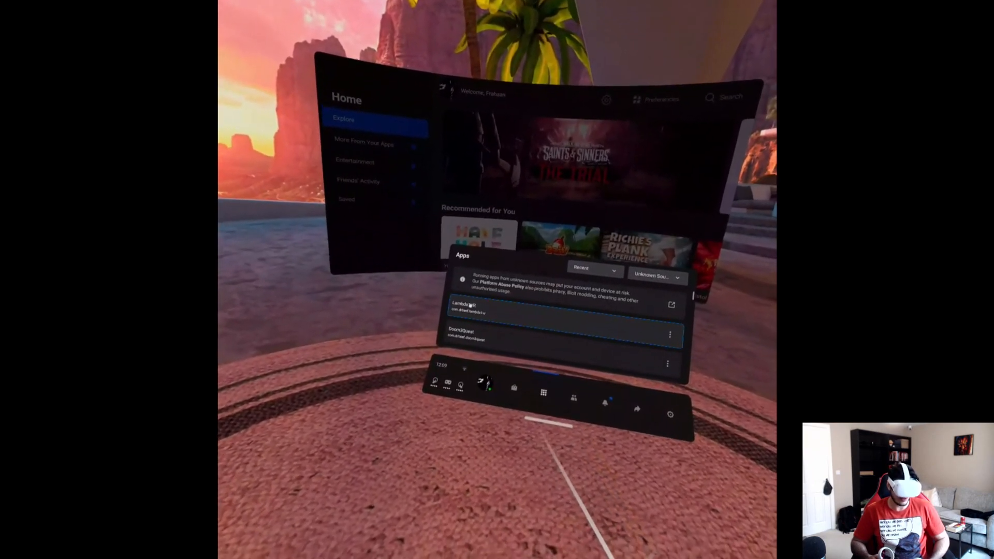
left_click(466, 308)
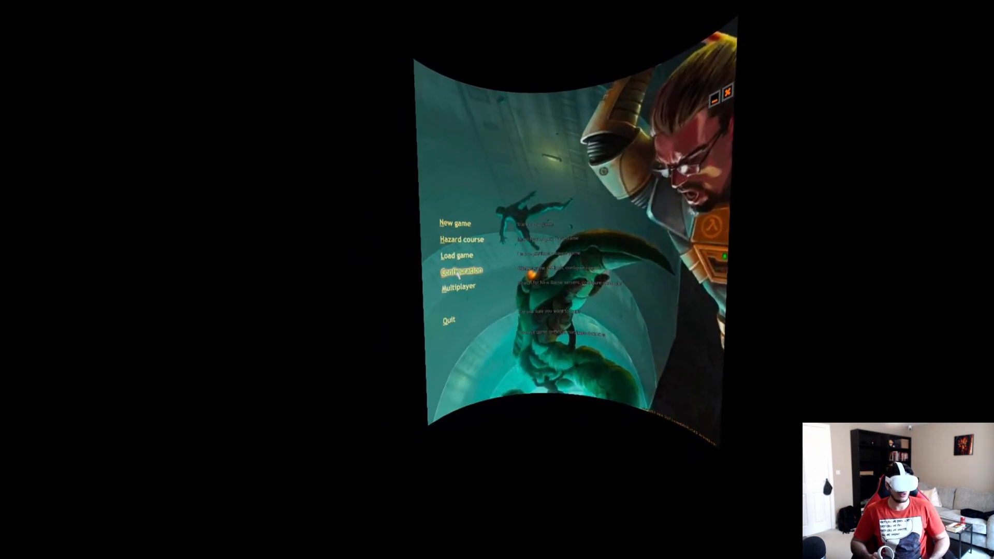
Review the Configuration options and return to the Half-Life main menu.
left_click(460, 271)
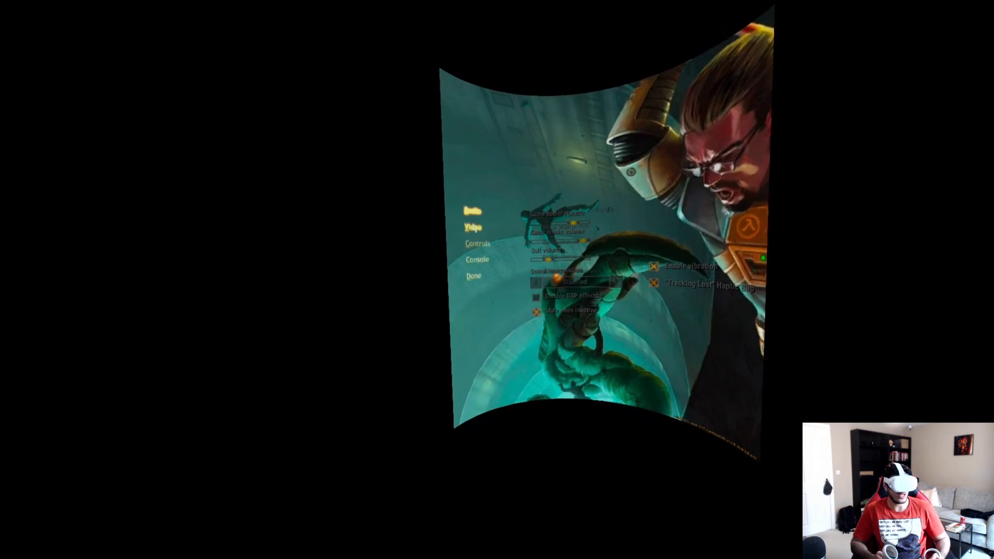
left_click(478, 242)
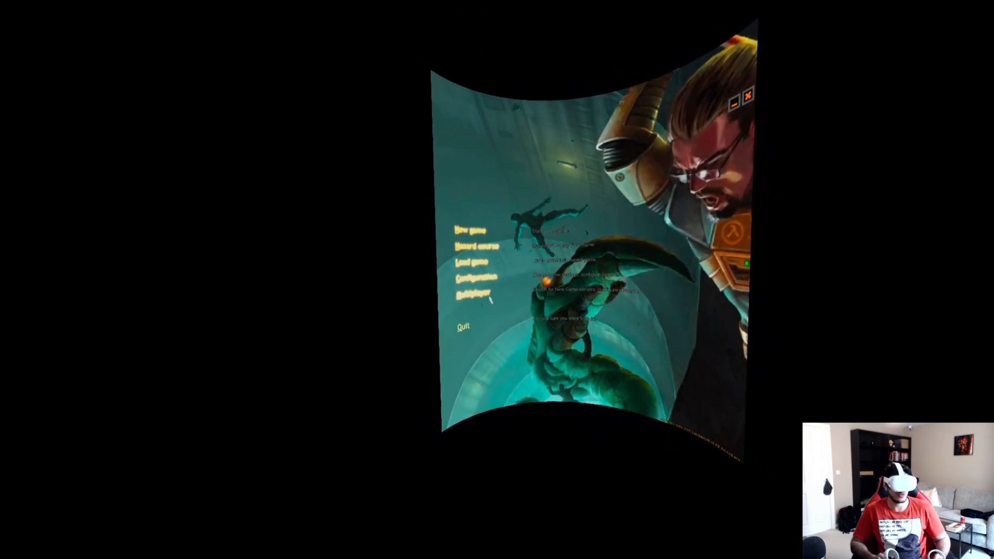
left_click(469, 229)
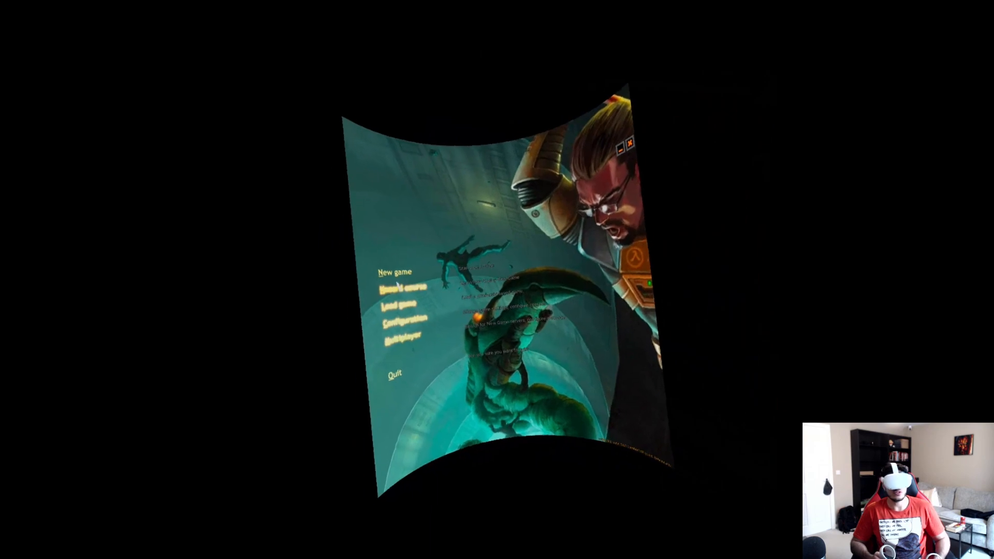
Start a New game on Medium difficulty.
left_click(393, 273)
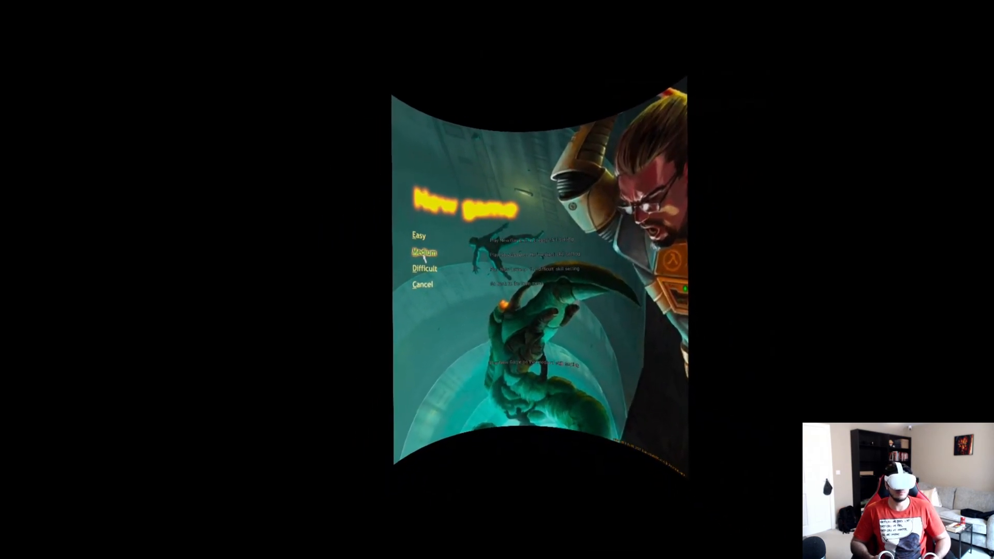
left_click(425, 252)
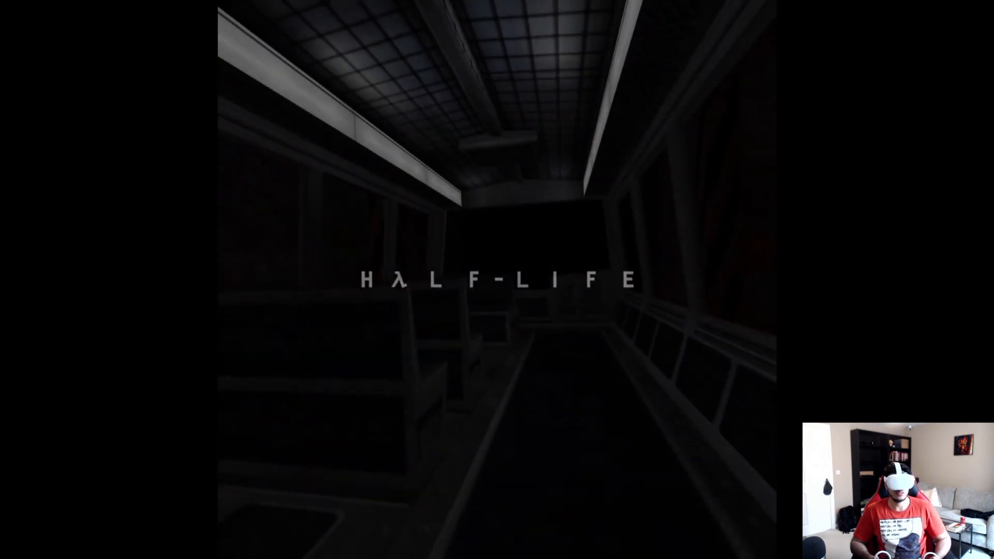